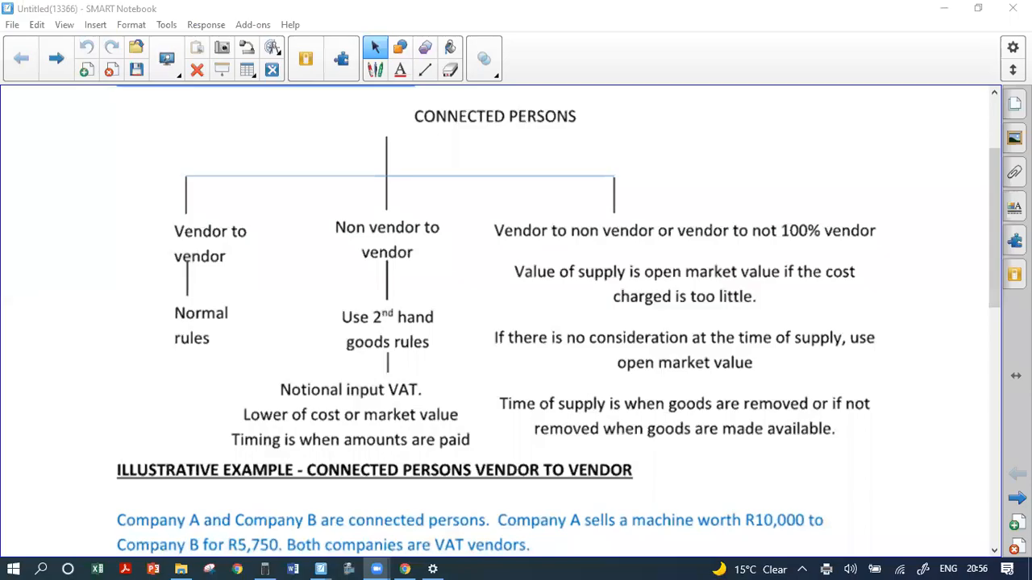
mouse_move(519, 125)
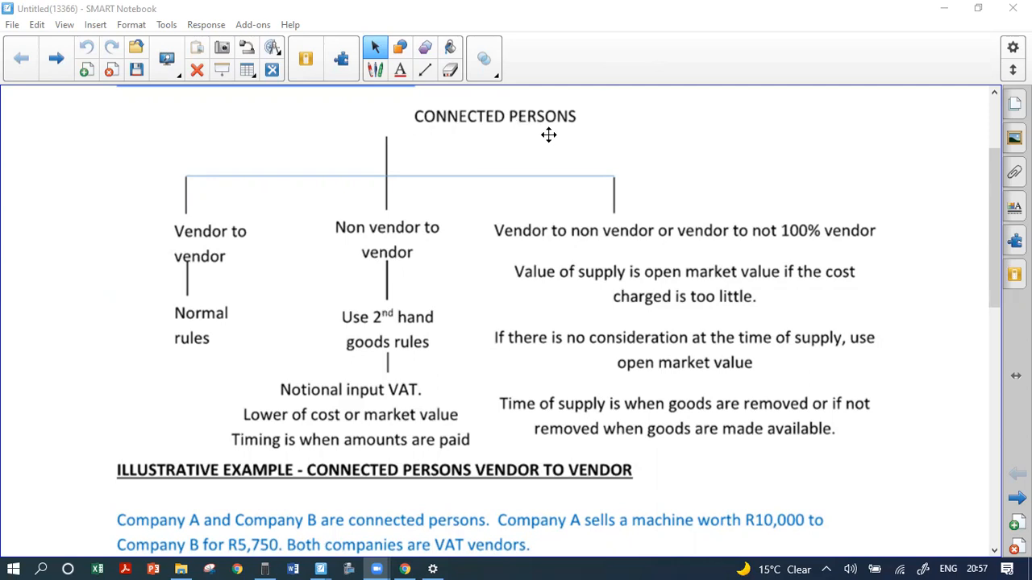
mouse_move(208, 271)
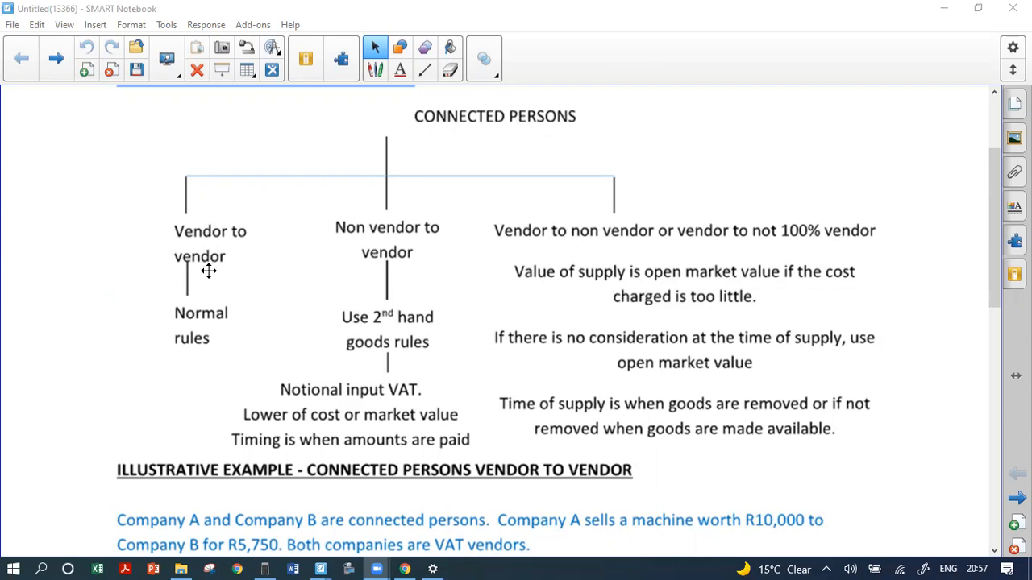
mouse_move(183, 288)
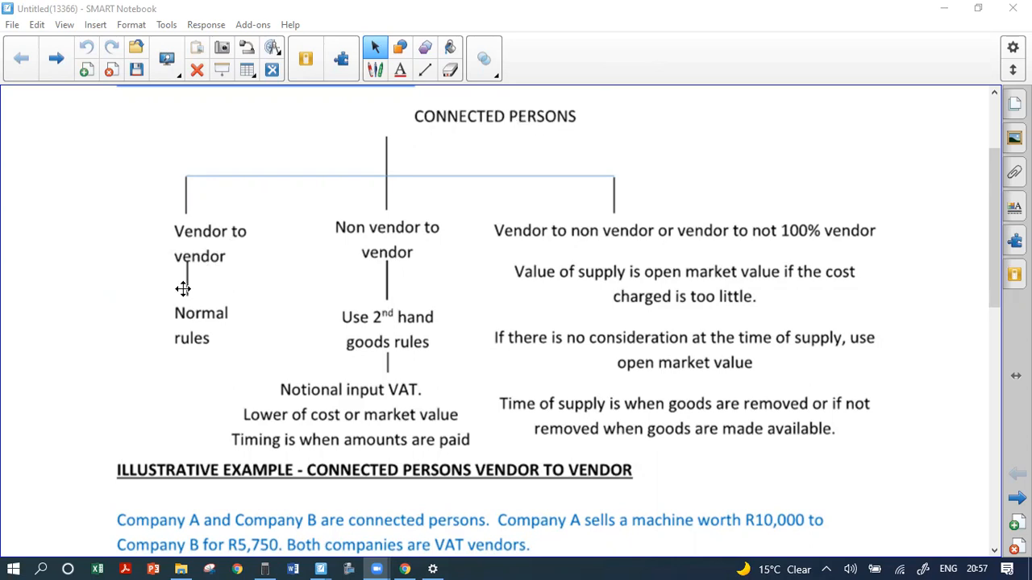
mouse_move(219, 244)
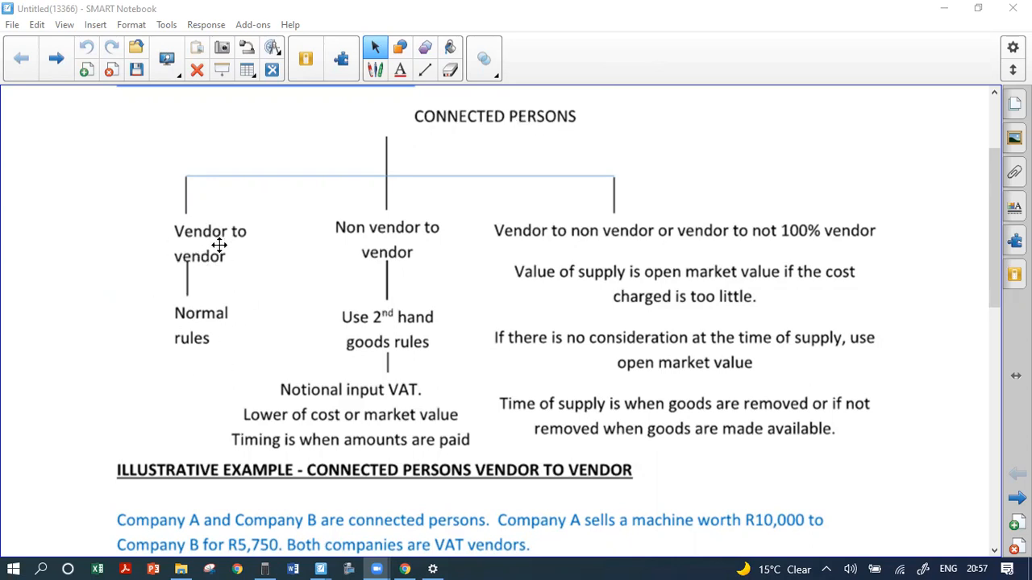
mouse_move(400, 233)
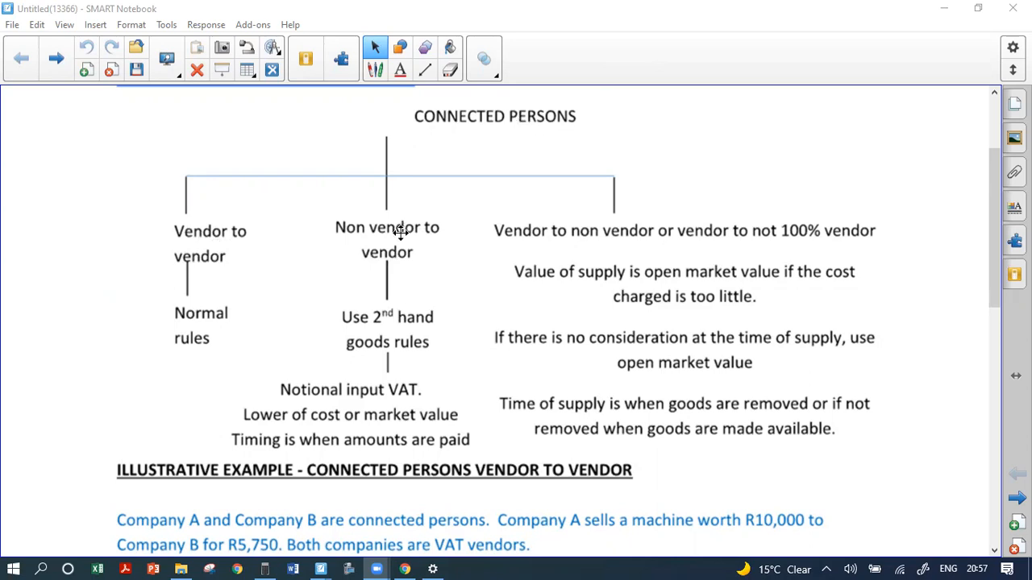
mouse_move(394, 260)
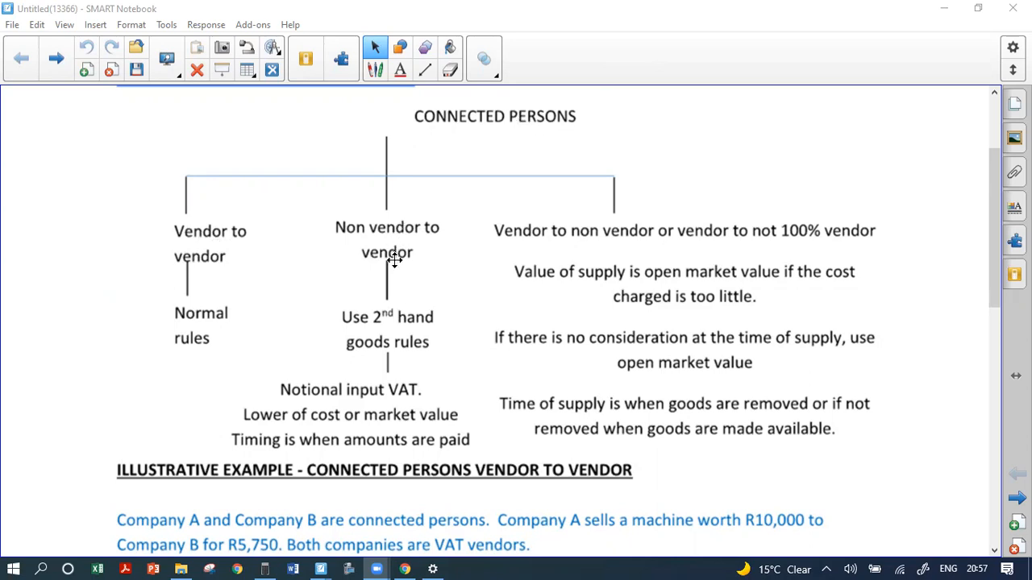
mouse_move(363, 315)
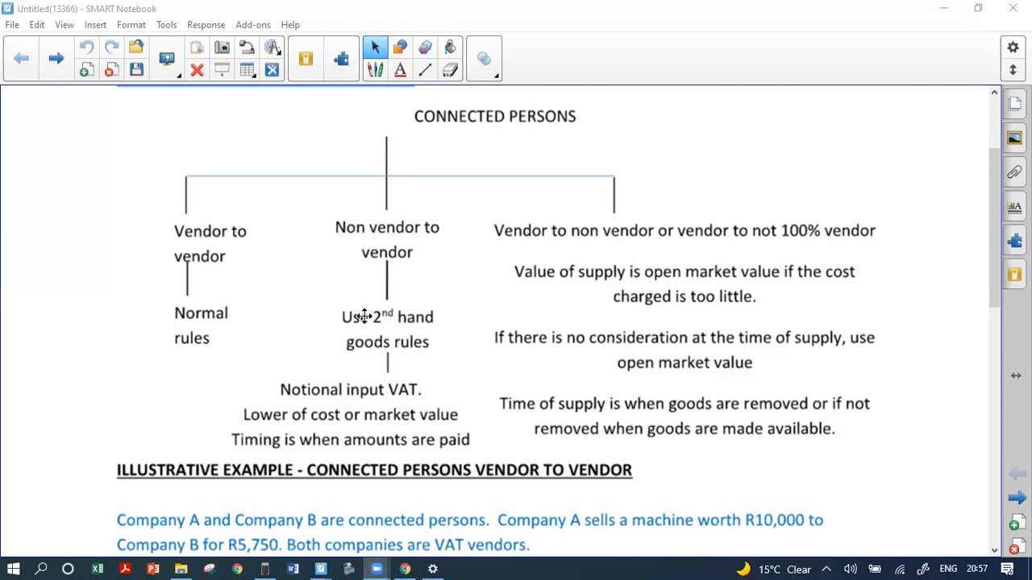
mouse_move(396, 293)
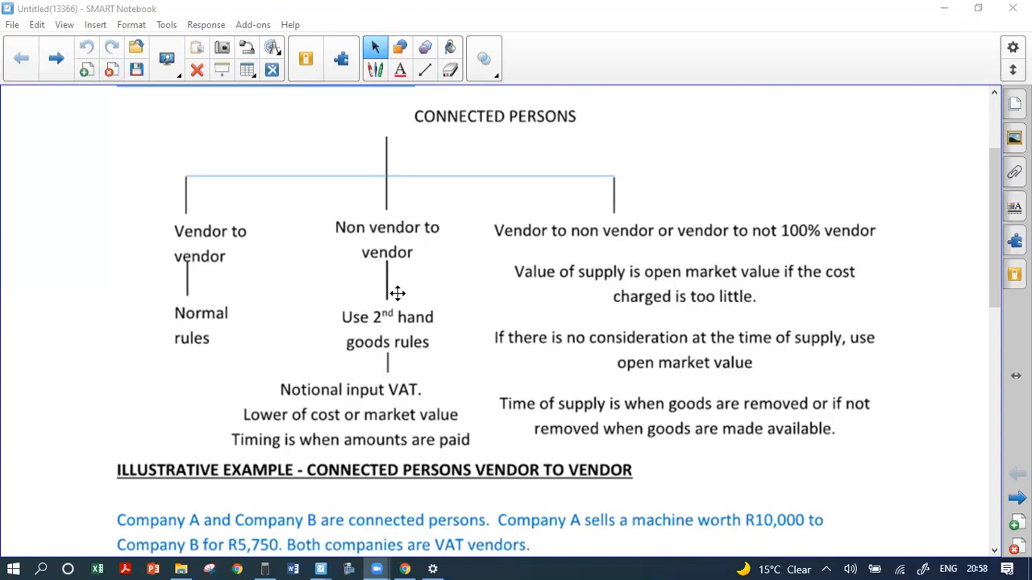
mouse_move(360, 236)
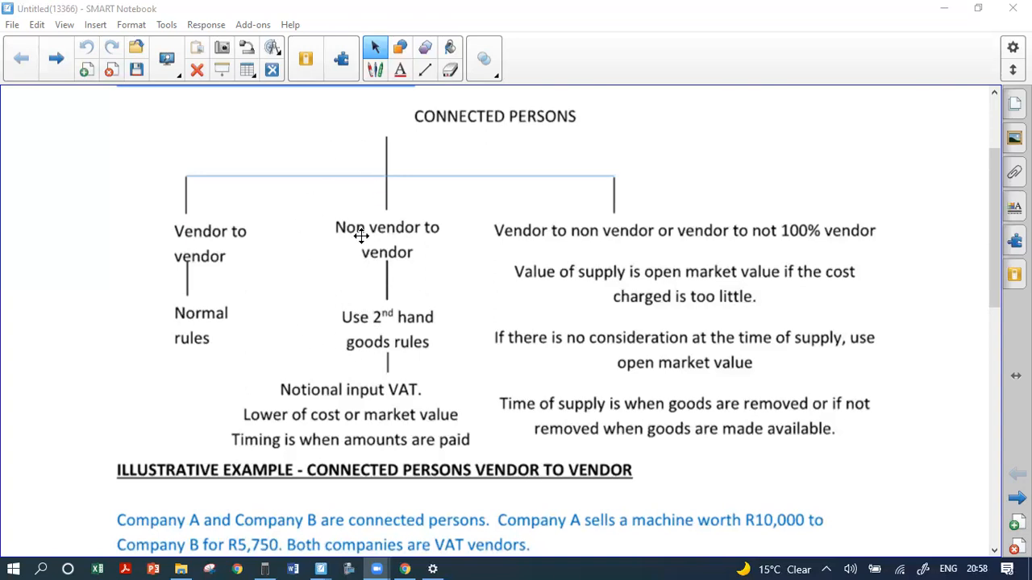
mouse_move(417, 243)
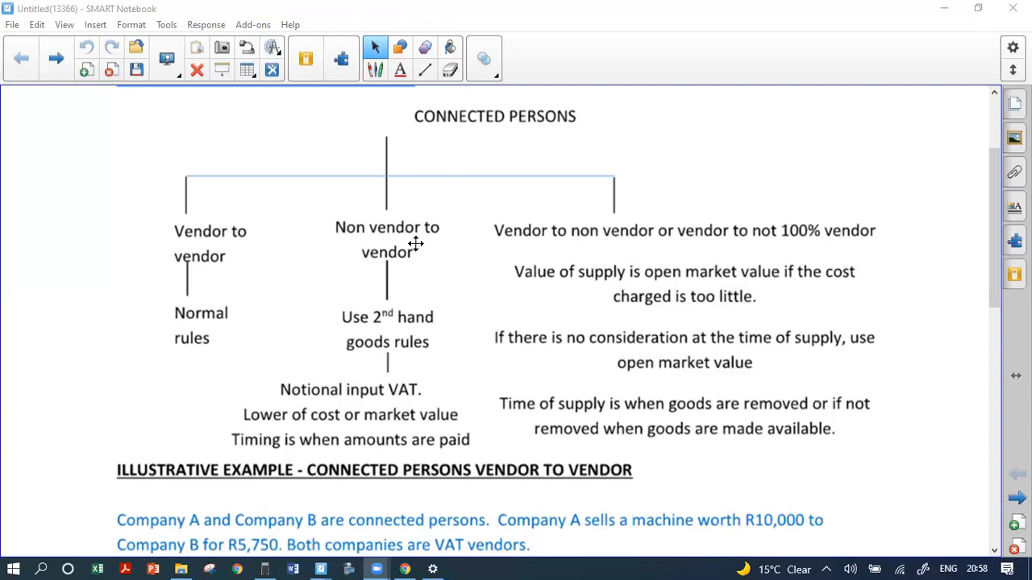
mouse_move(395, 318)
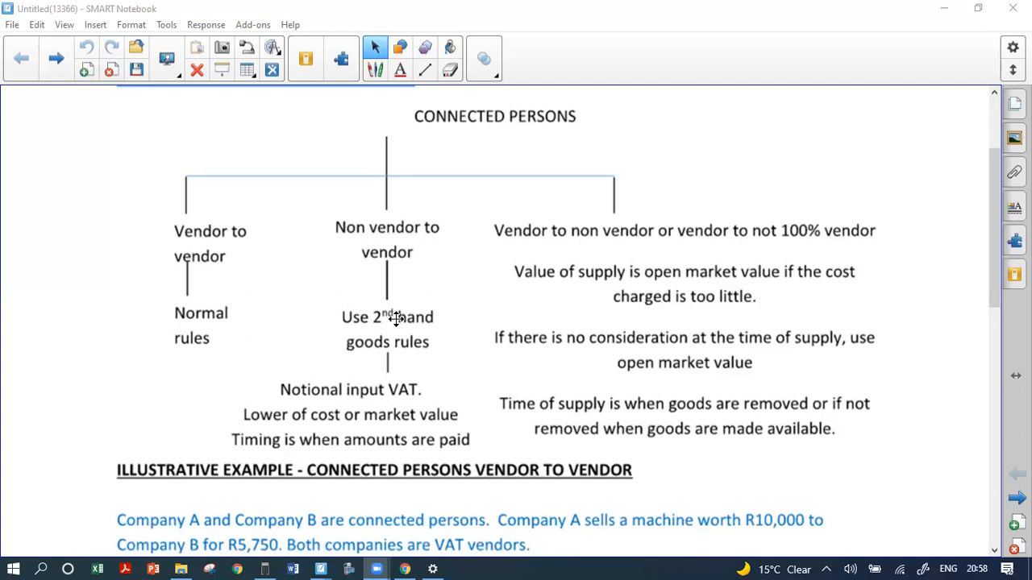
mouse_move(276, 419)
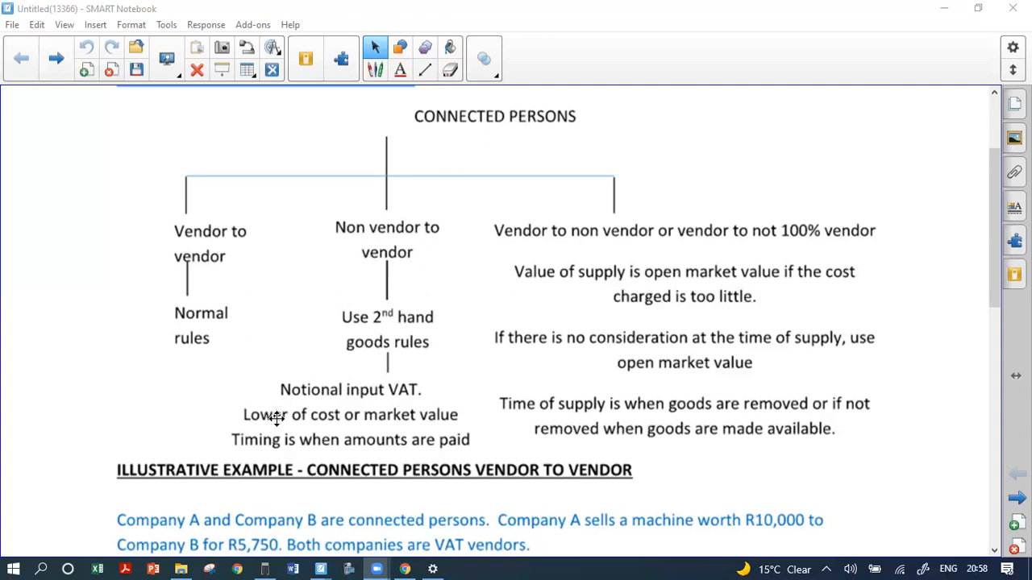
mouse_move(419, 420)
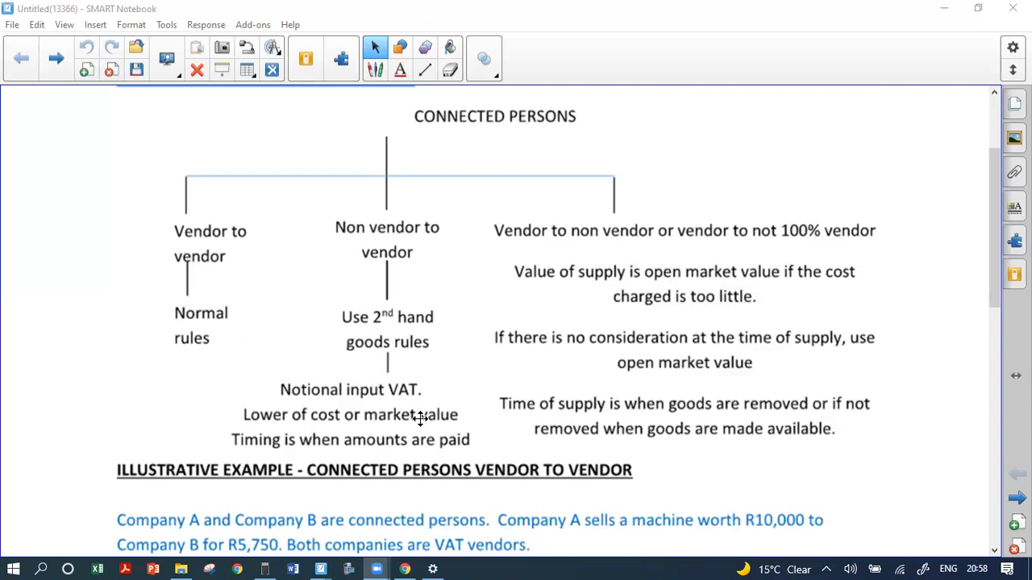
mouse_move(592, 242)
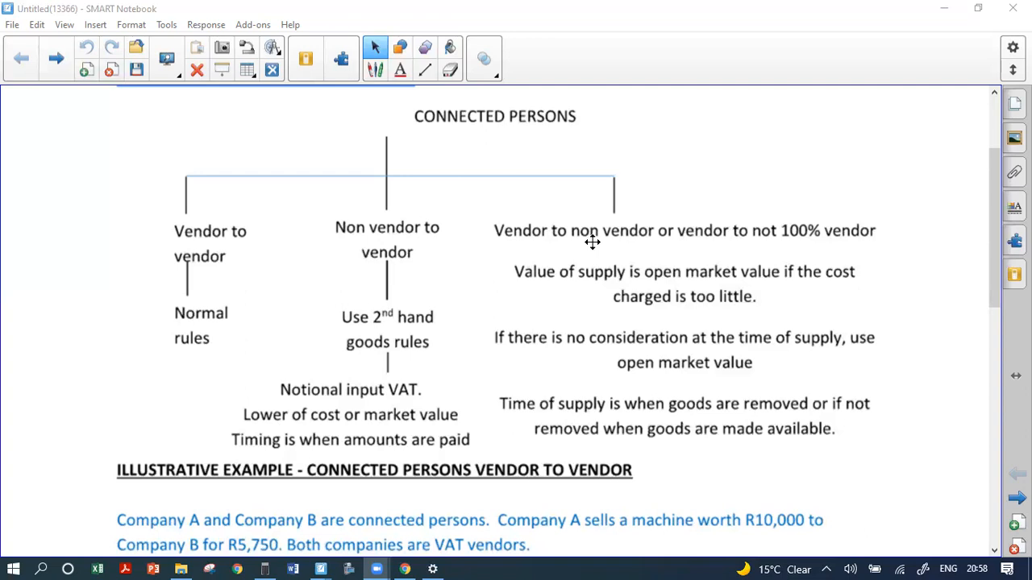
mouse_move(828, 244)
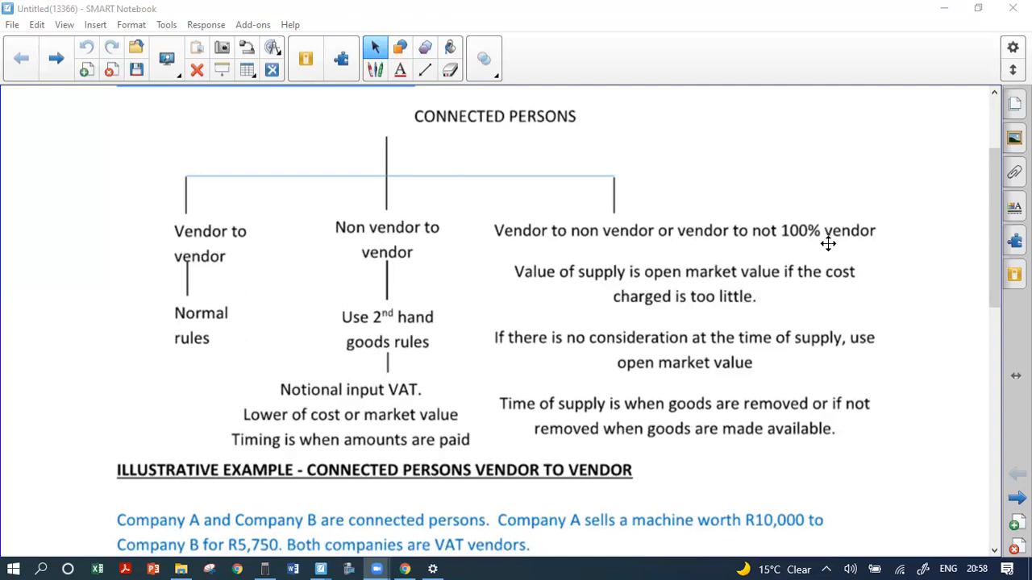
mouse_move(747, 254)
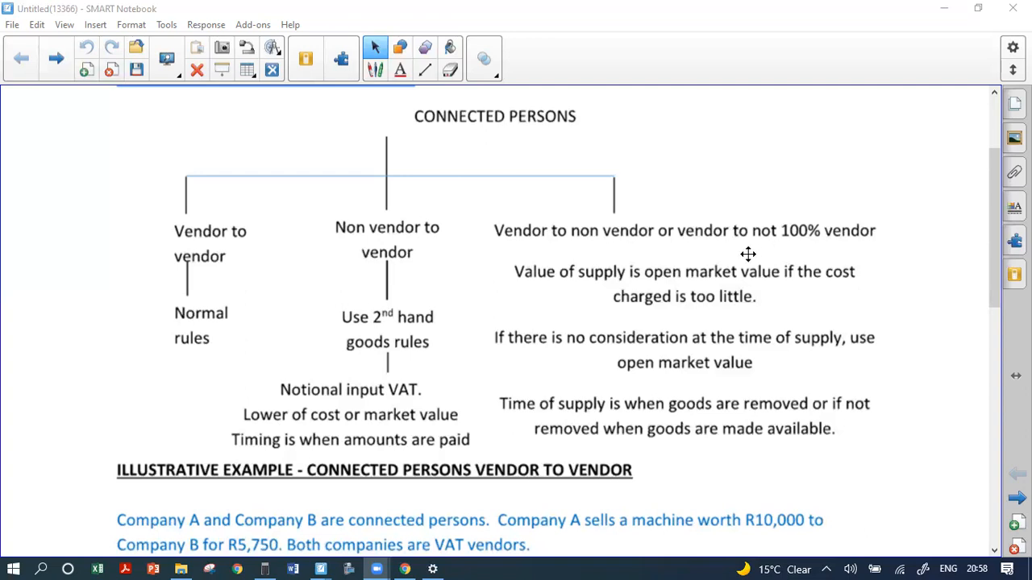
mouse_move(698, 278)
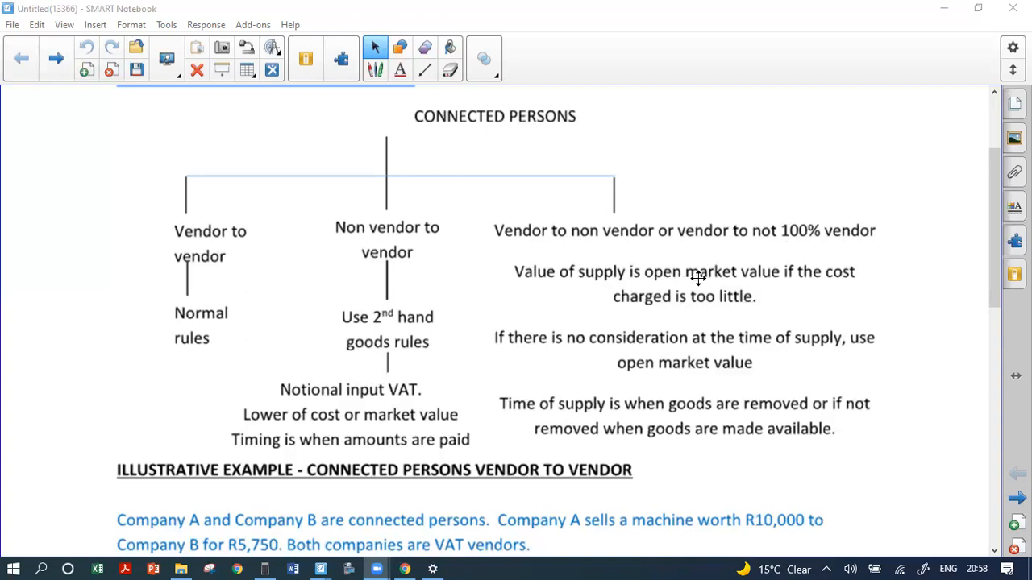
mouse_move(662, 311)
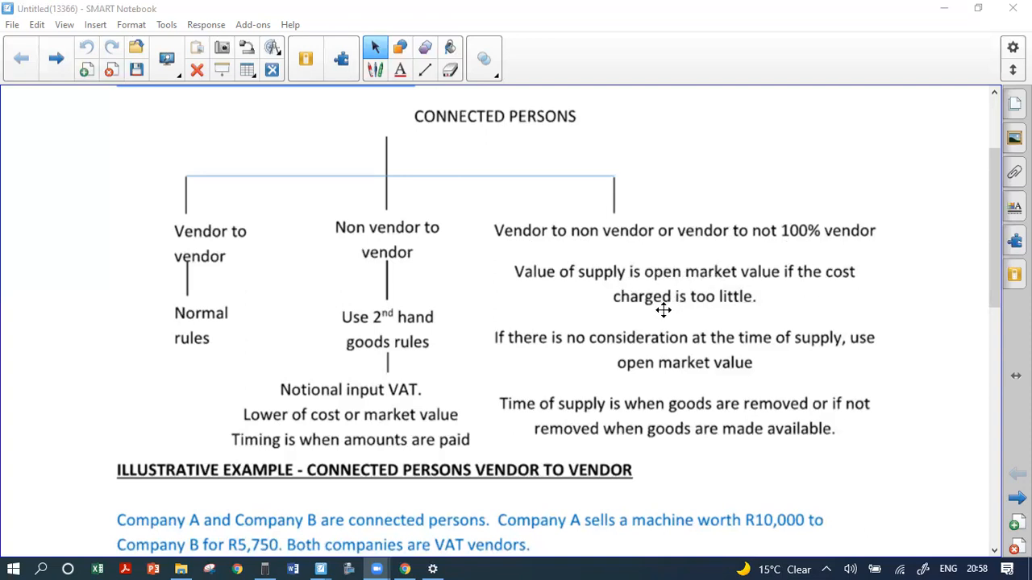
mouse_move(644, 244)
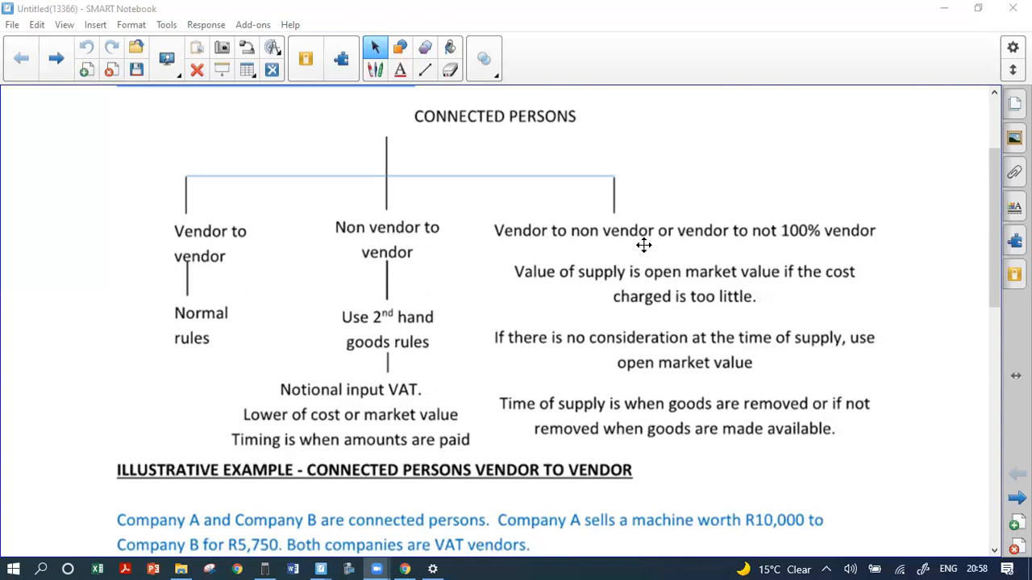
mouse_move(780, 224)
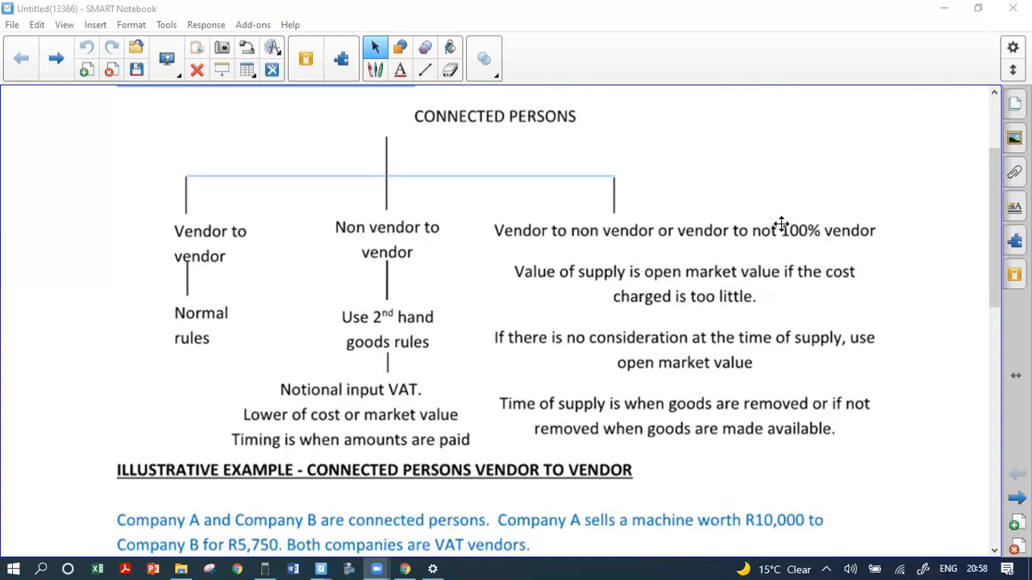
mouse_move(560, 288)
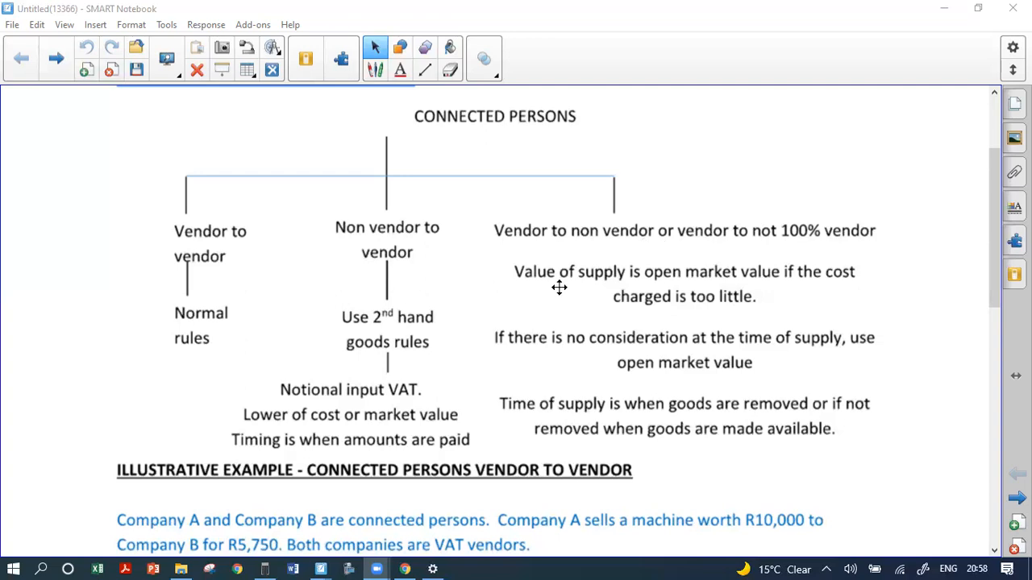
mouse_move(469, 545)
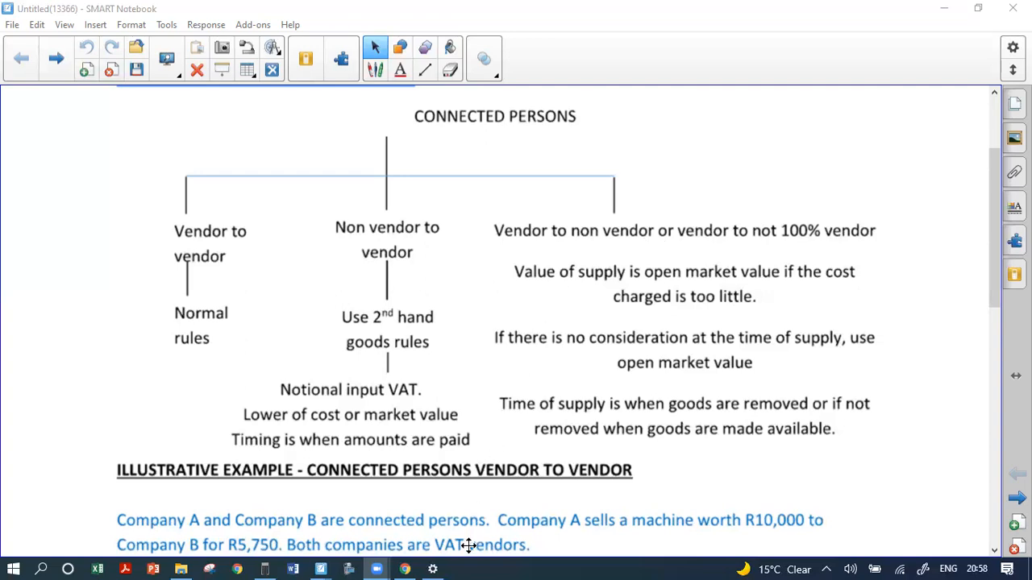
mouse_move(375, 569)
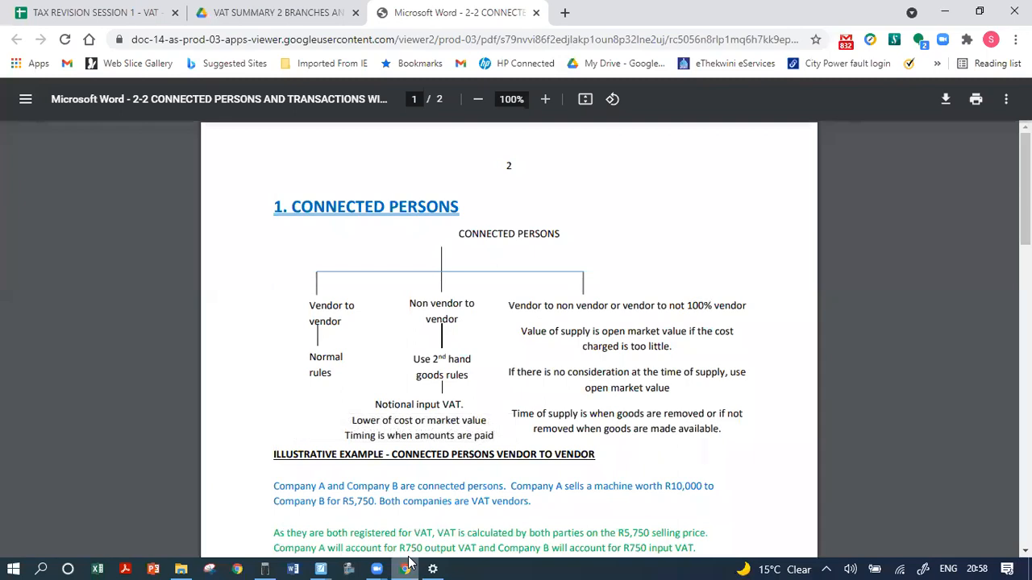
click(320, 569)
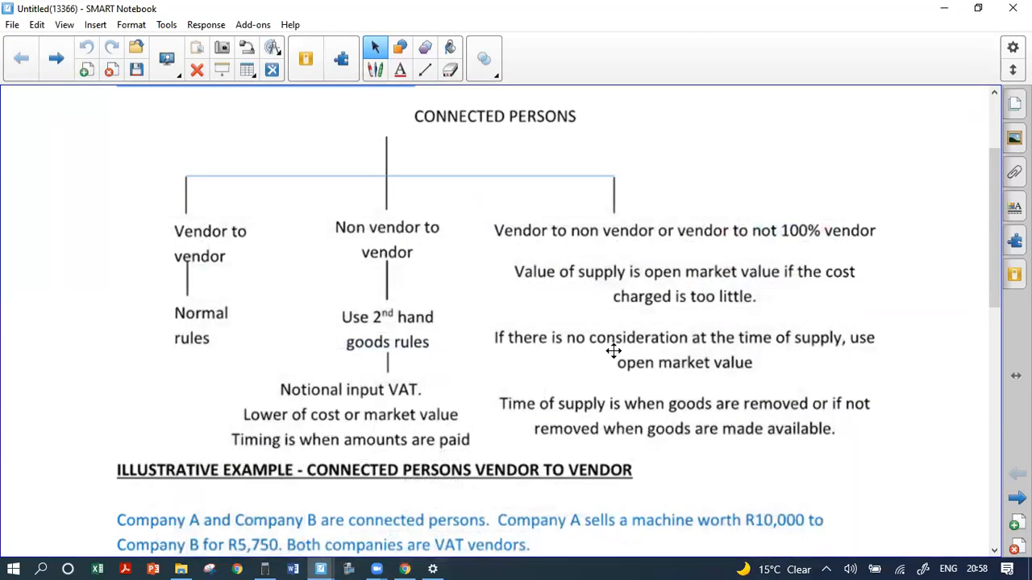
scroll(down, 3)
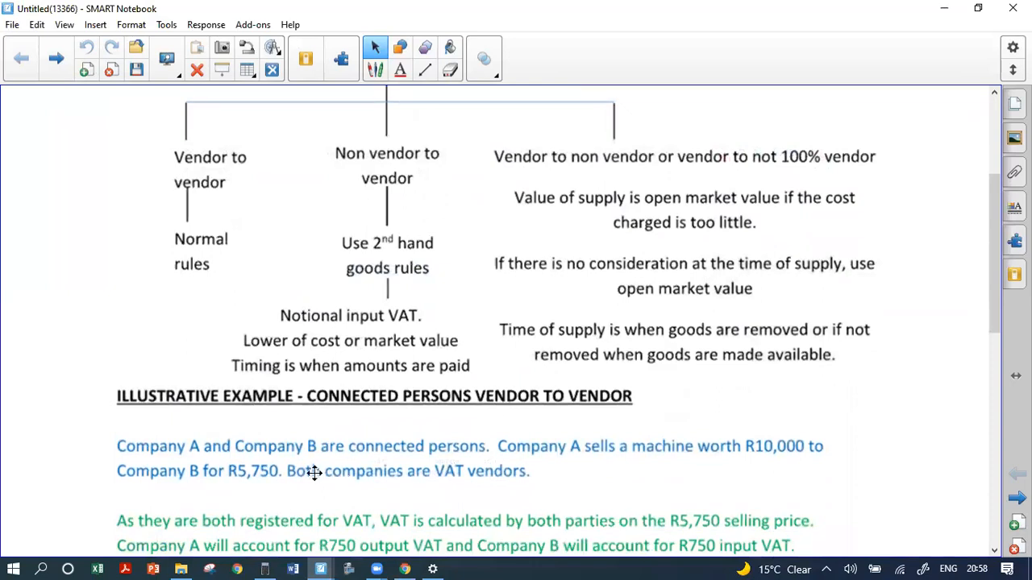
mouse_move(181, 569)
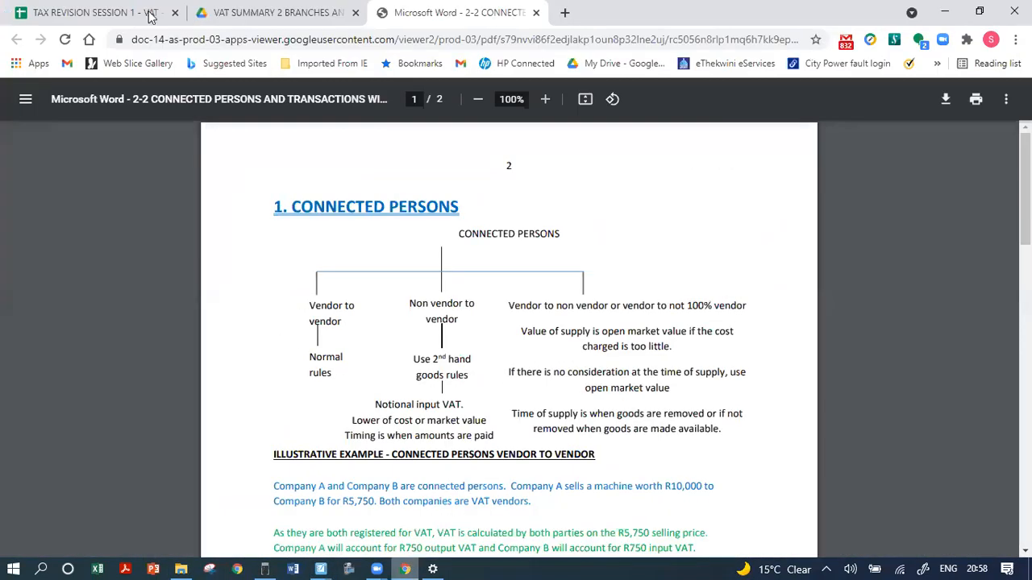
Step: Open 2-0 VAT LEGISLATION.pdf from the VAT LEGISLATION SHEET link in the session index
click(89, 12)
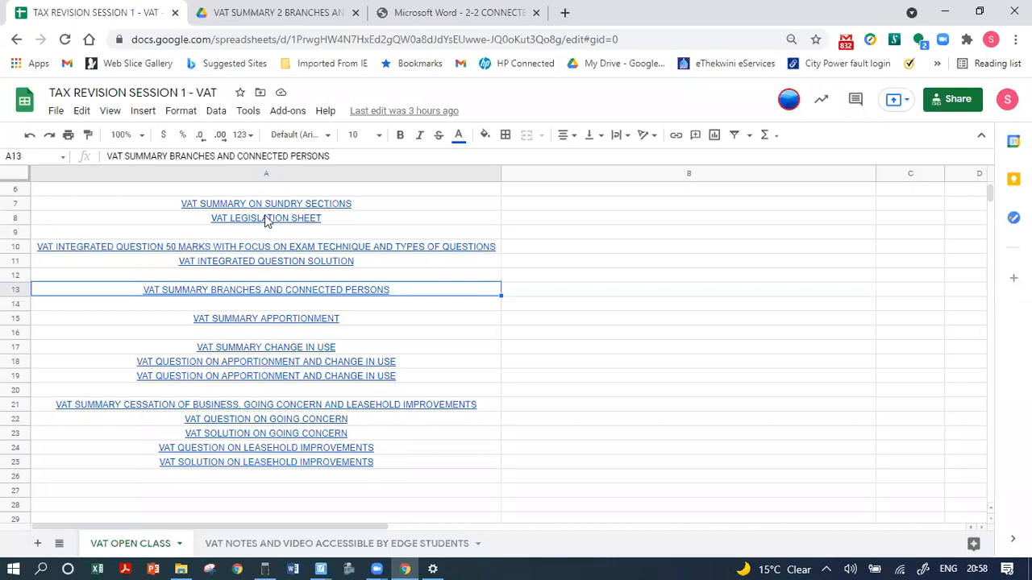
click(266, 219)
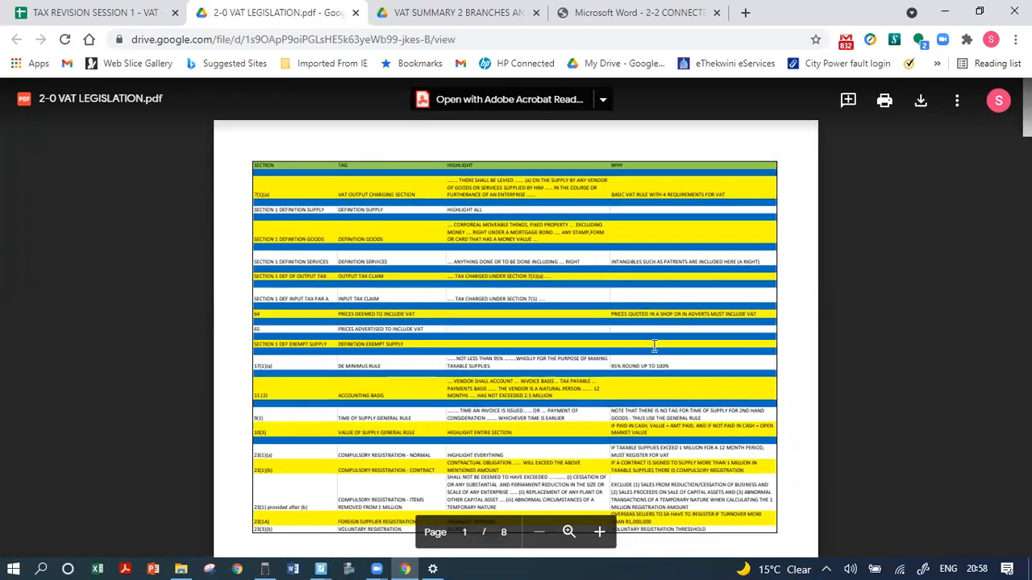
Step: Scroll the VAT legislation PDF down to page 6's section 10(4) connected-person vendor row
click(598, 532)
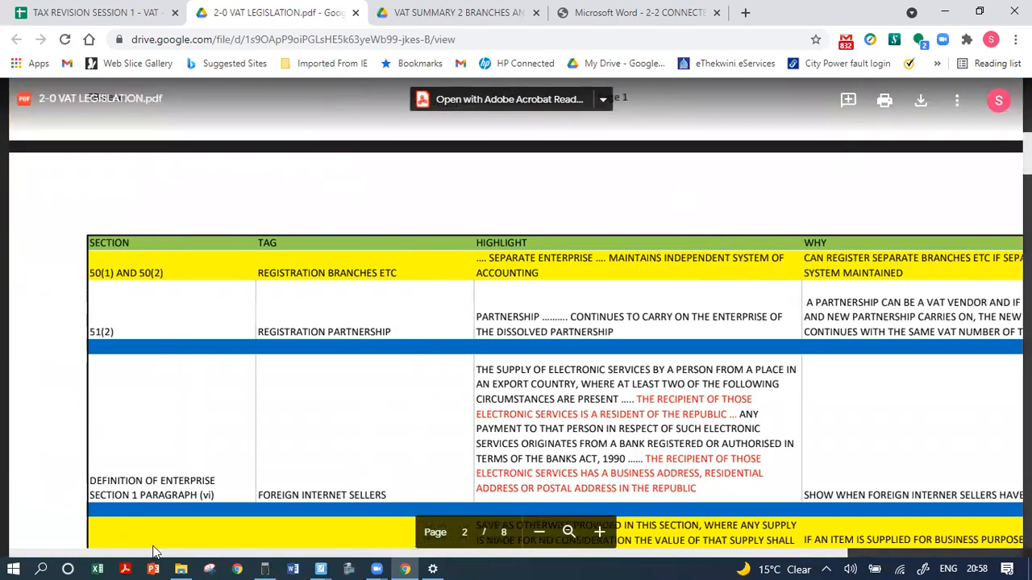
scroll(down, 3)
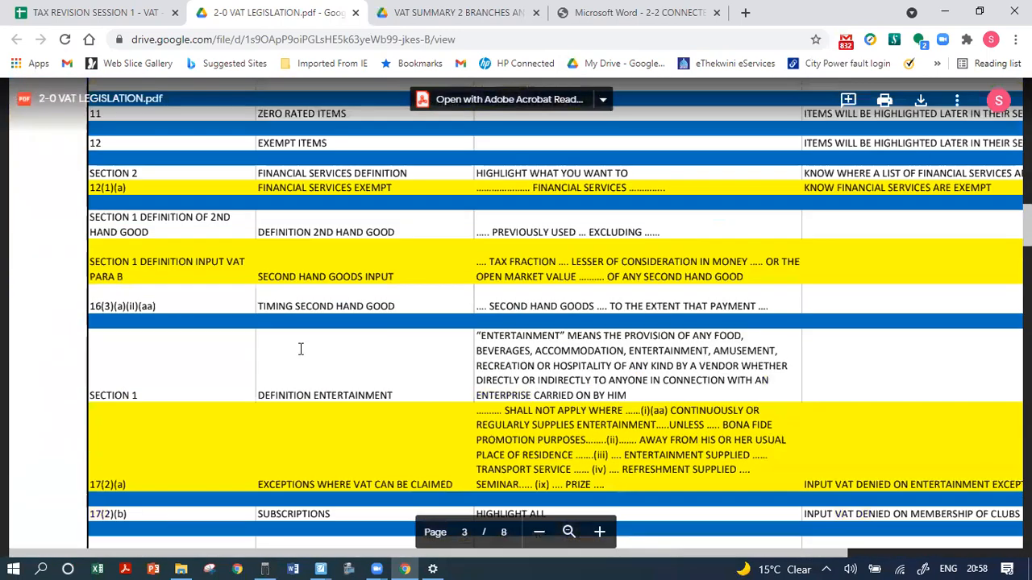
scroll(down, 3)
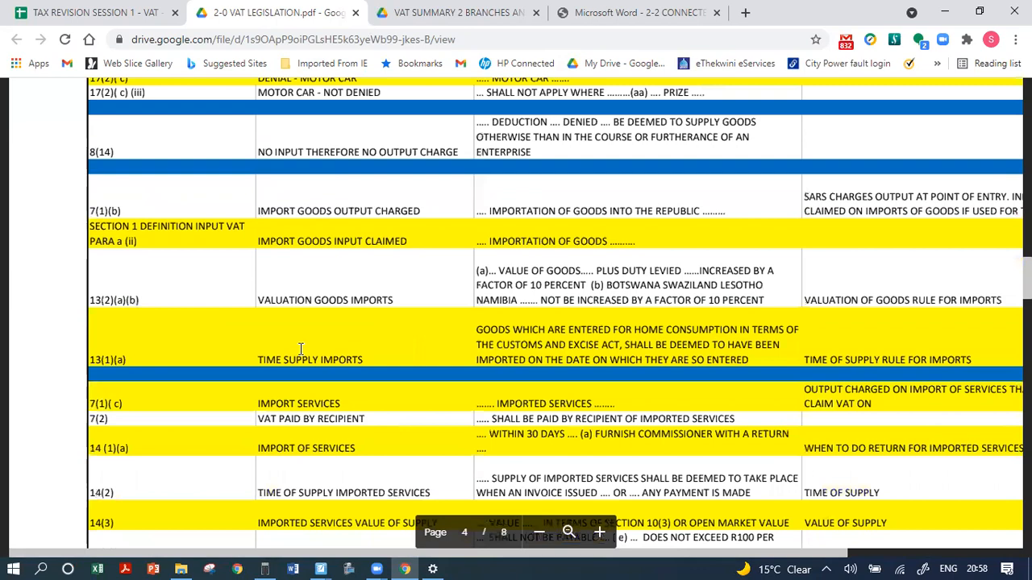
scroll(down, 3)
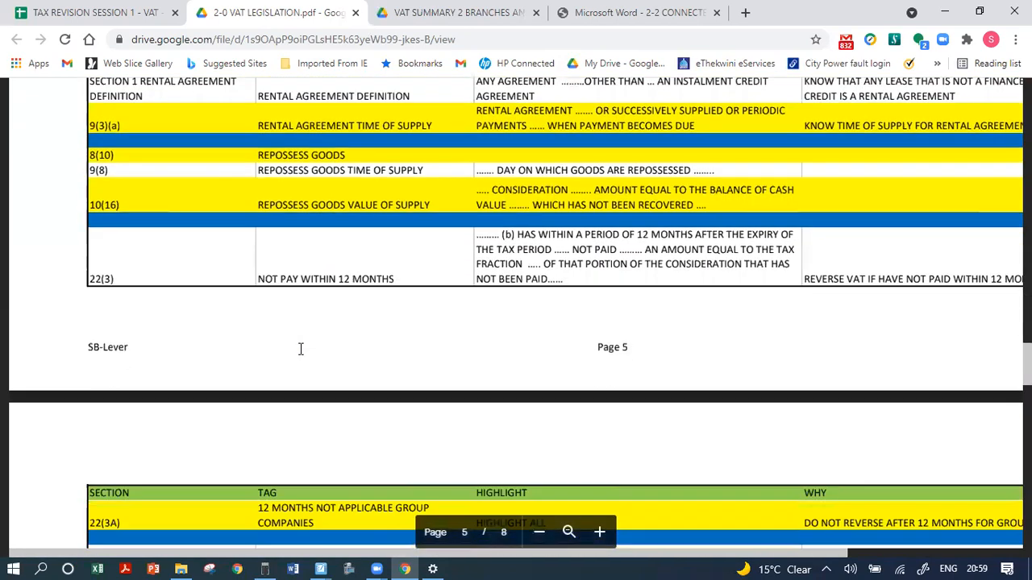
scroll(down, 3)
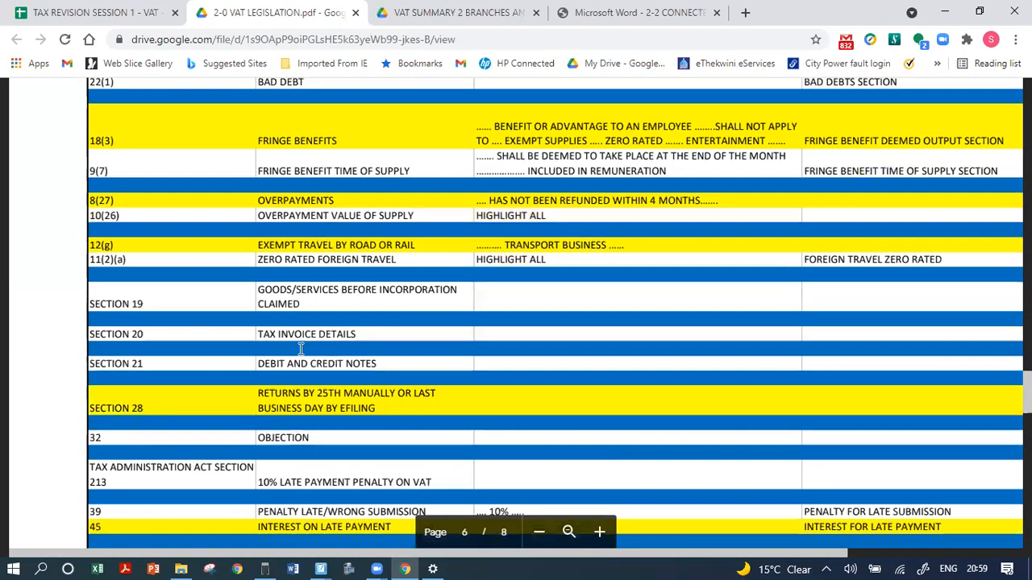
scroll(down, 3)
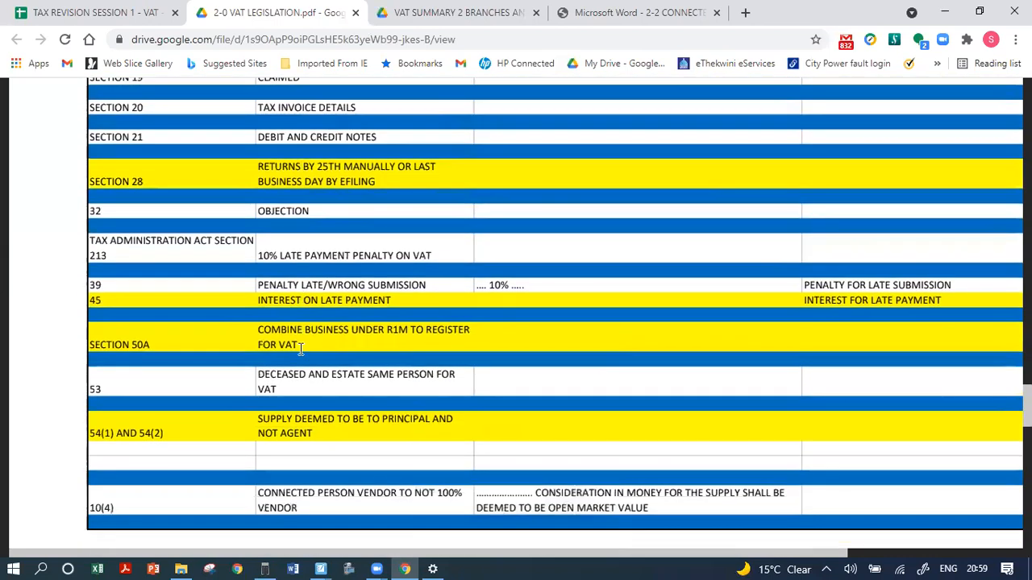
scroll(down, 3)
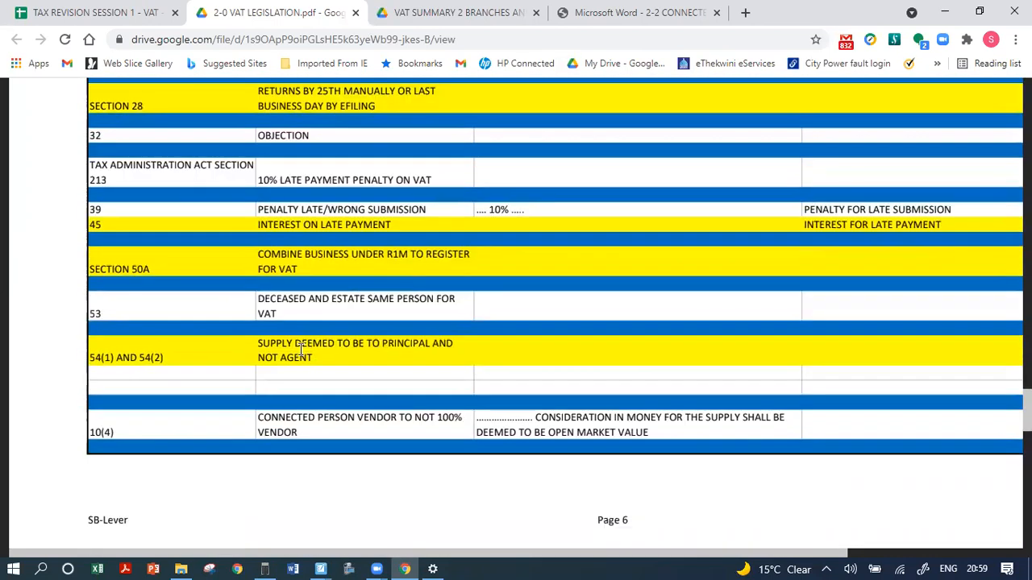
scroll(down, 3)
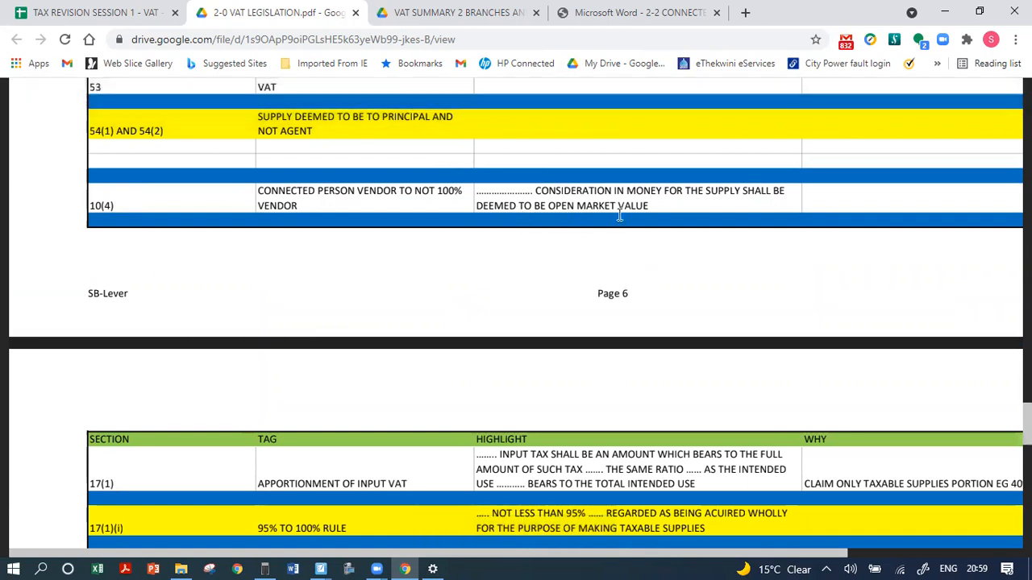
mouse_move(624, 214)
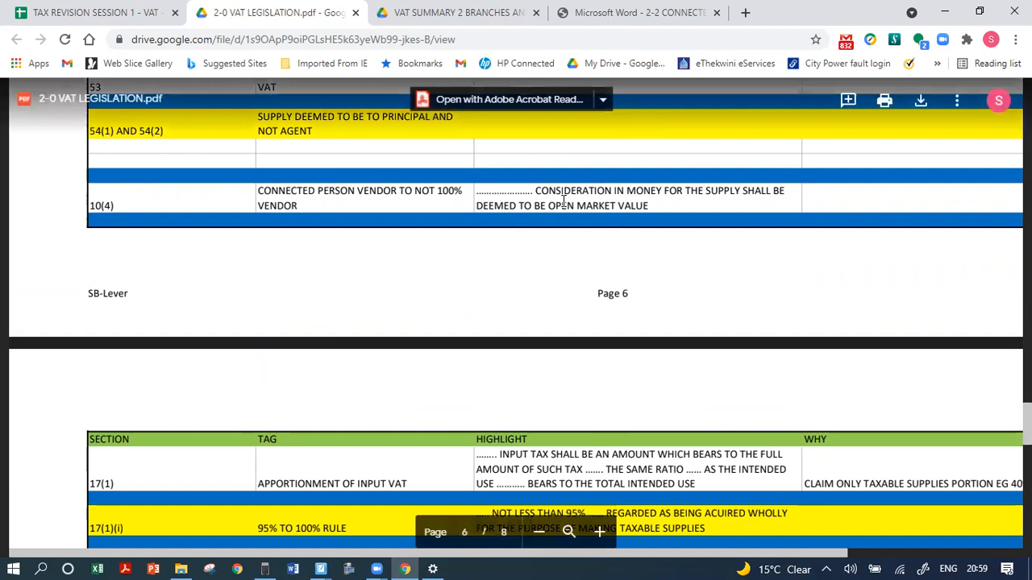
mouse_move(273, 319)
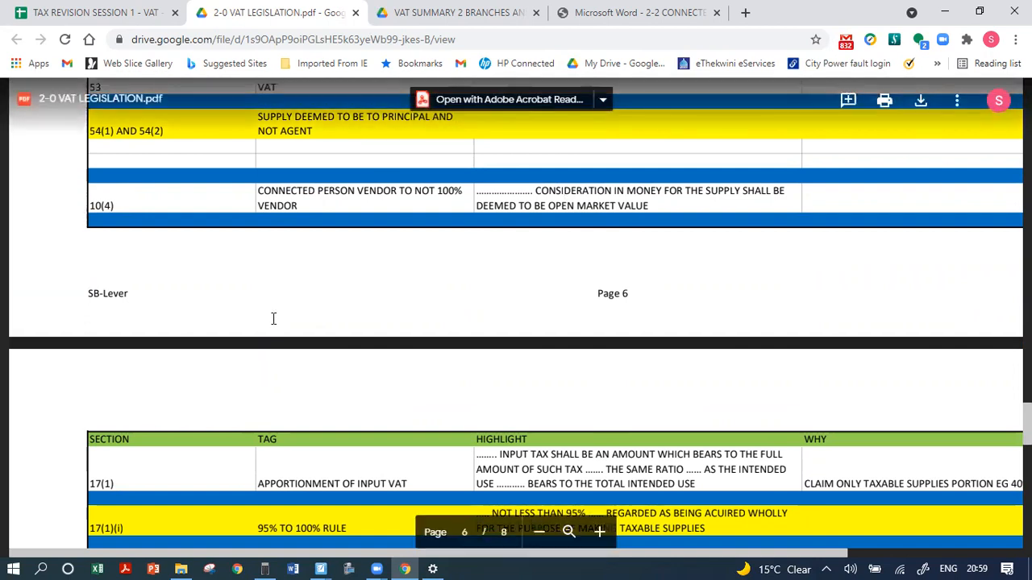
Step: Scroll the PDF back up to page 3's motor car and game viewing vehicle definitions
scroll(up, 3)
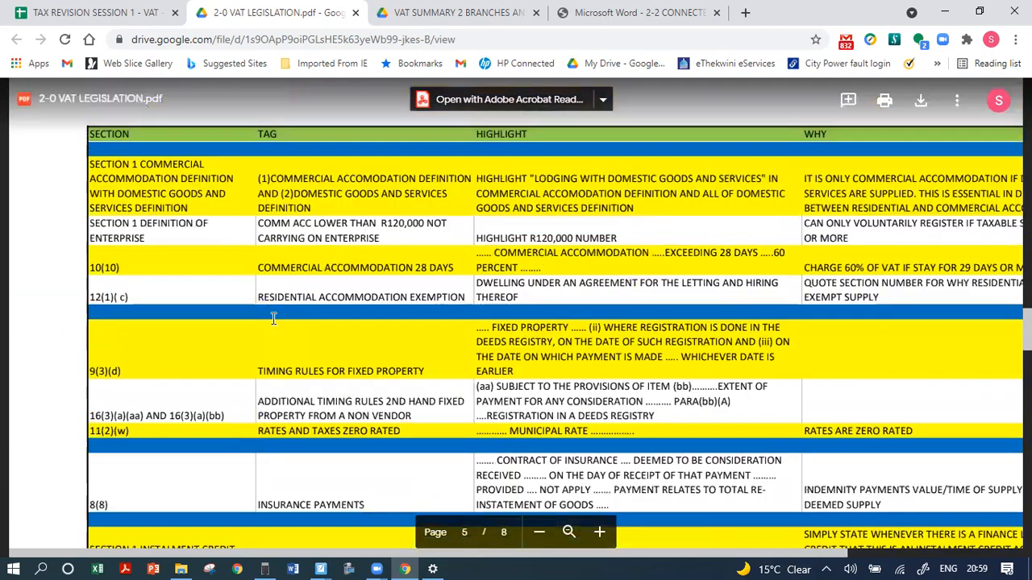
scroll(up, 3)
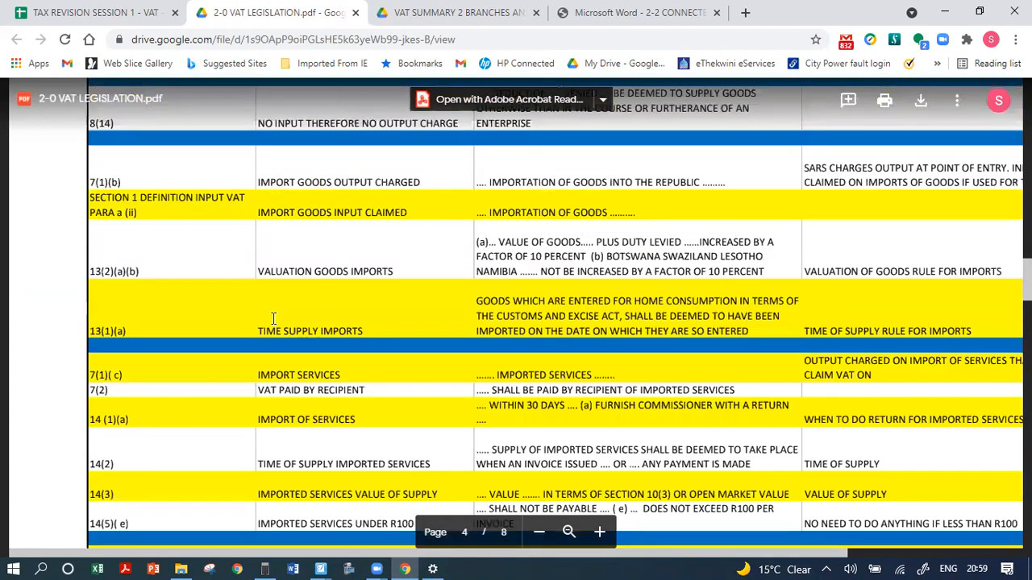
scroll(up, 3)
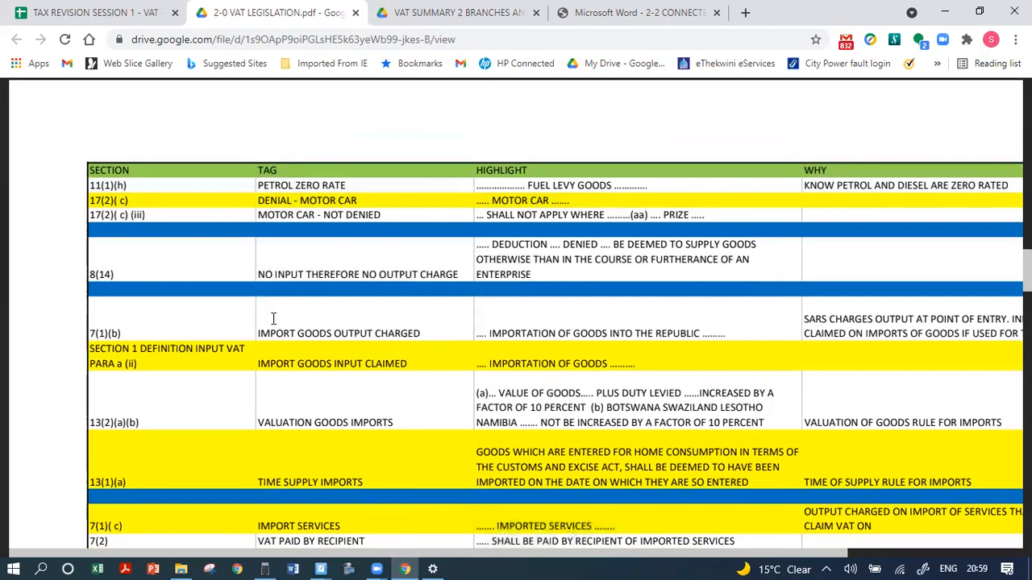
scroll(down, 3)
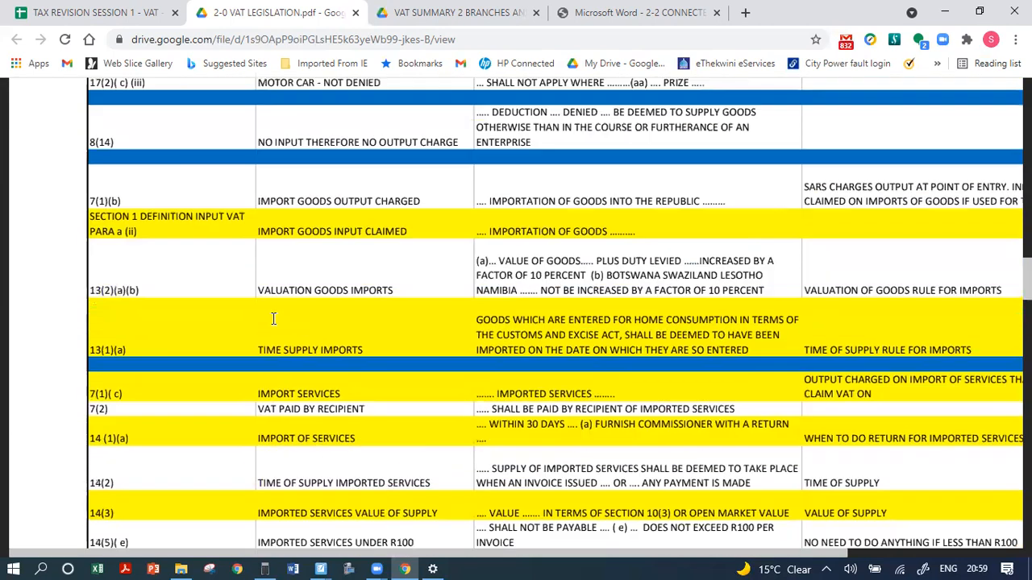
scroll(up, 3)
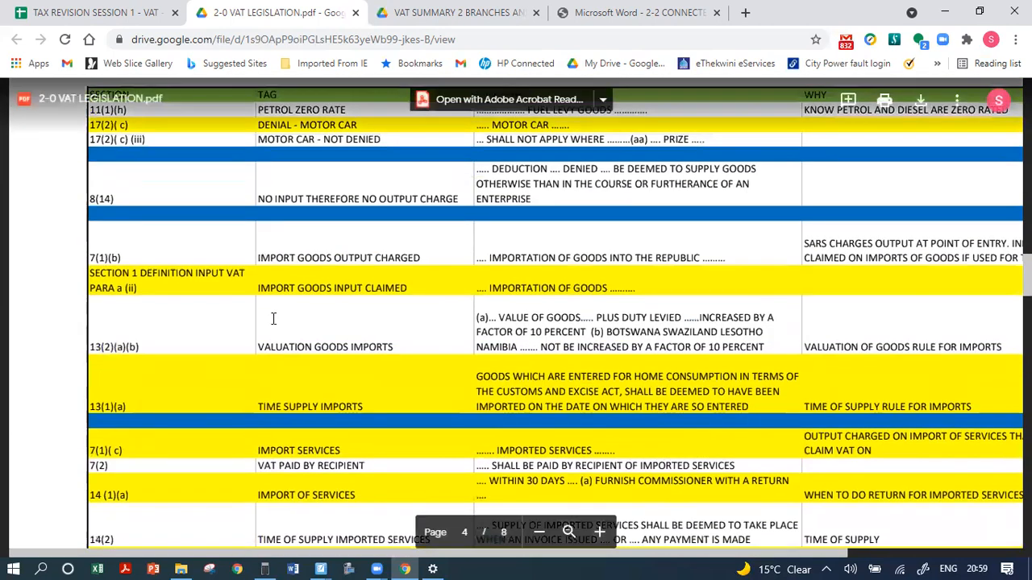
scroll(up, 3)
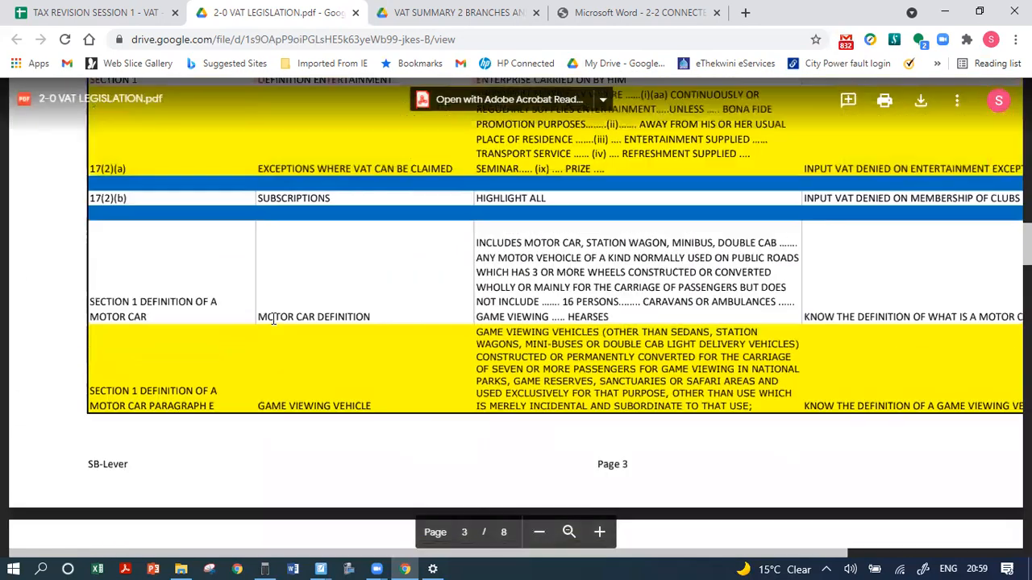
scroll(up, 3)
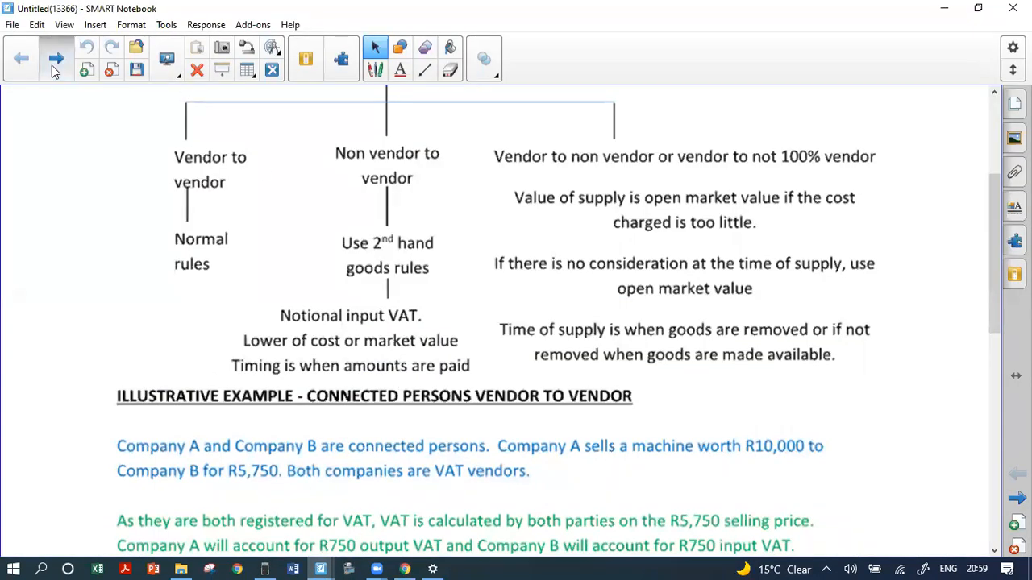
Step: Advance from the connected persons example page to the next blank page
click(56, 58)
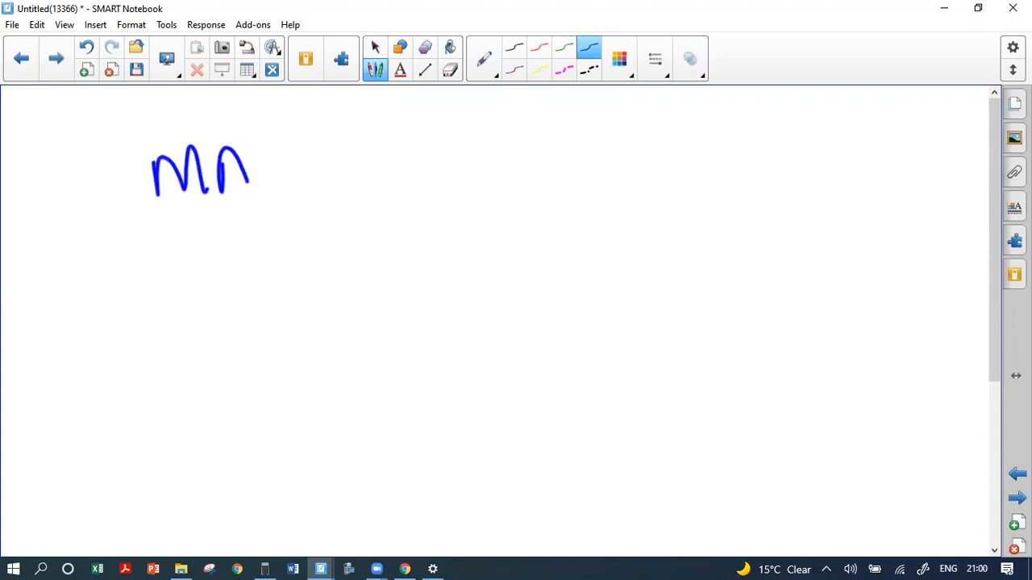
Step: Handwrite 'Makro Woodmead, VAT #1' for the first branch, then return to black ink
drag(250, 169, 282, 242)
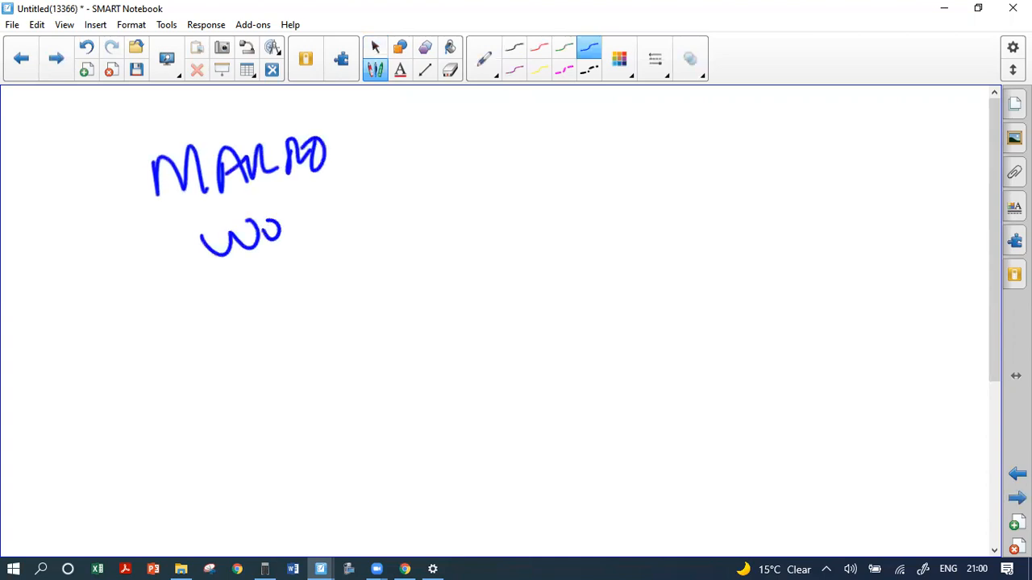
drag(282, 225, 411, 198)
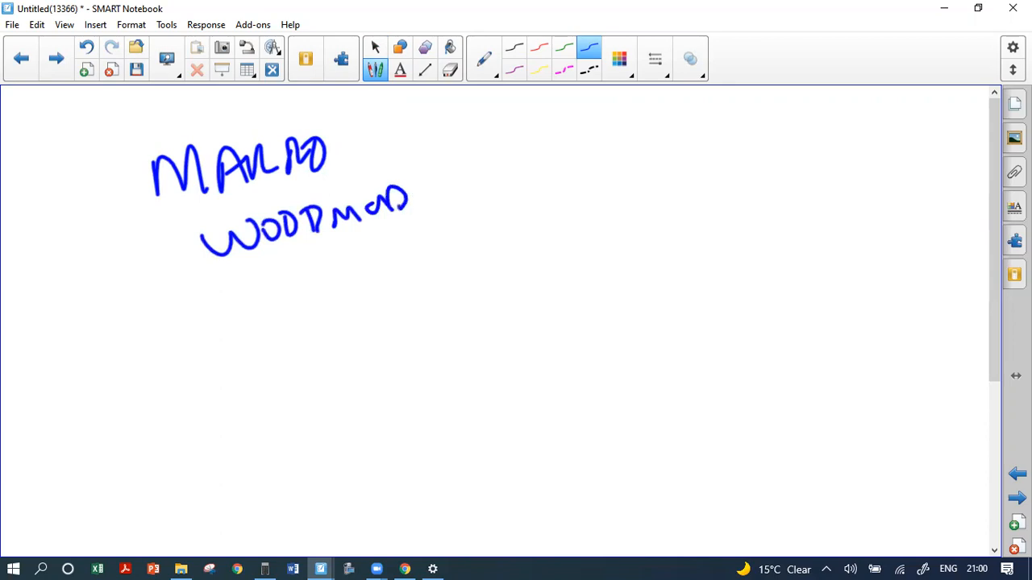
drag(753, 133, 838, 133)
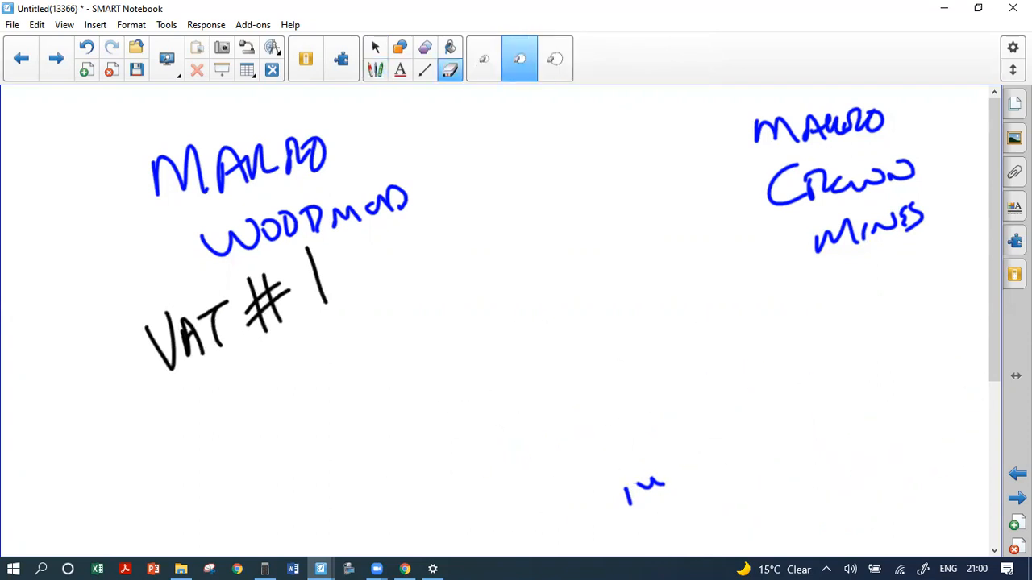
click(399, 47)
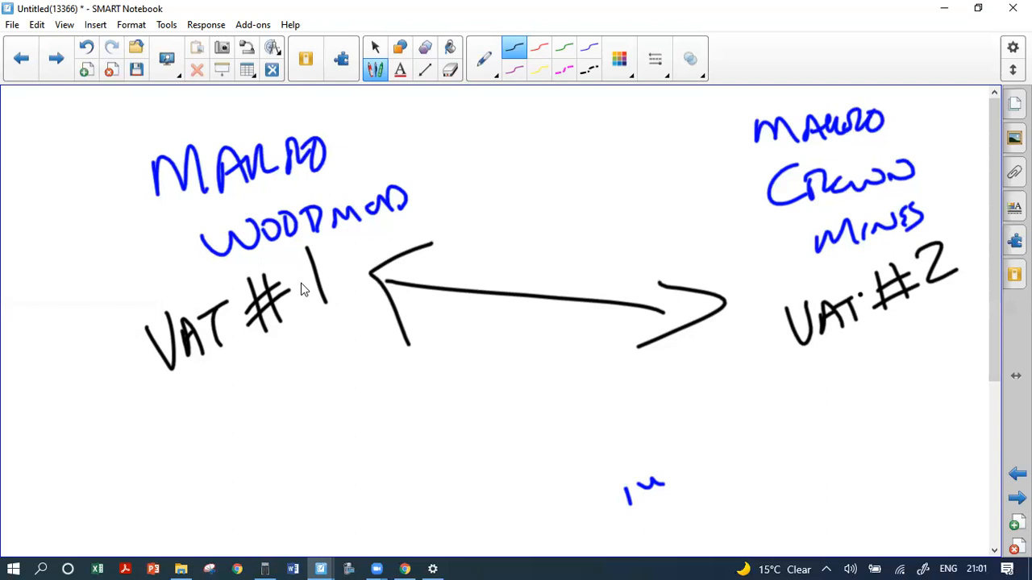
mouse_move(46, 7)
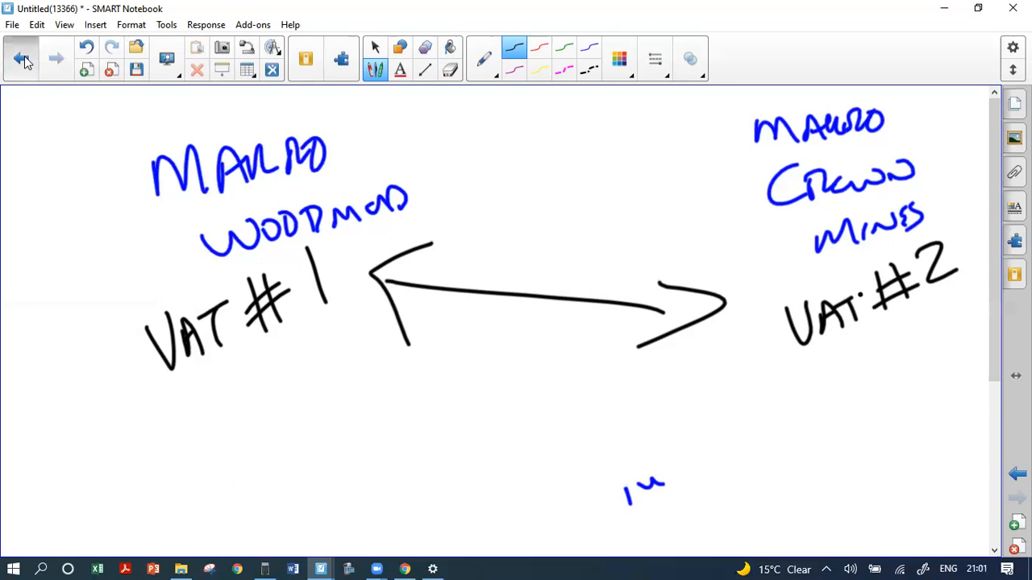
Step: Go back to the branch rules page and scroll through the SARS general rule and considerations flowchart
click(20, 58)
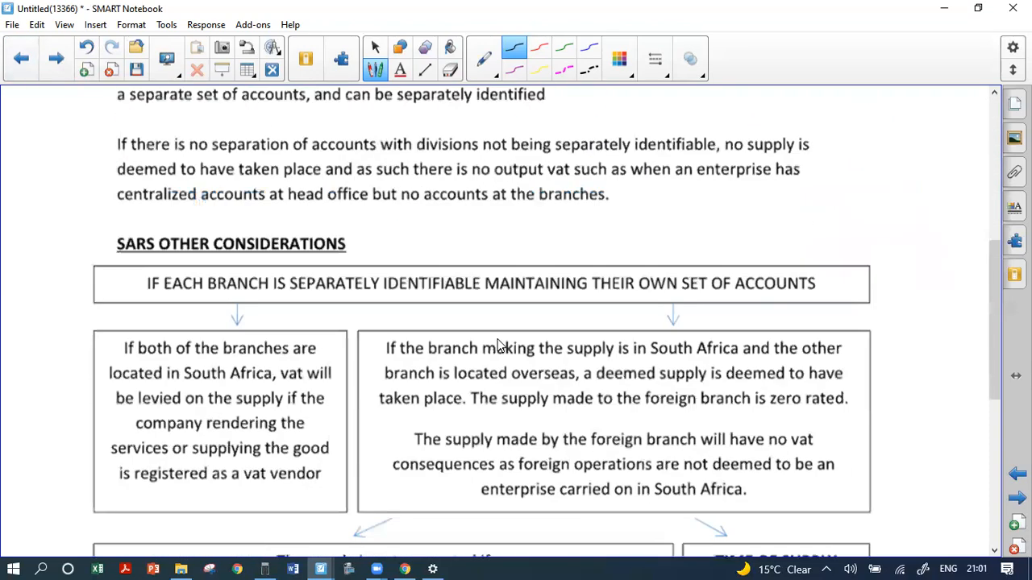
scroll(down, 3)
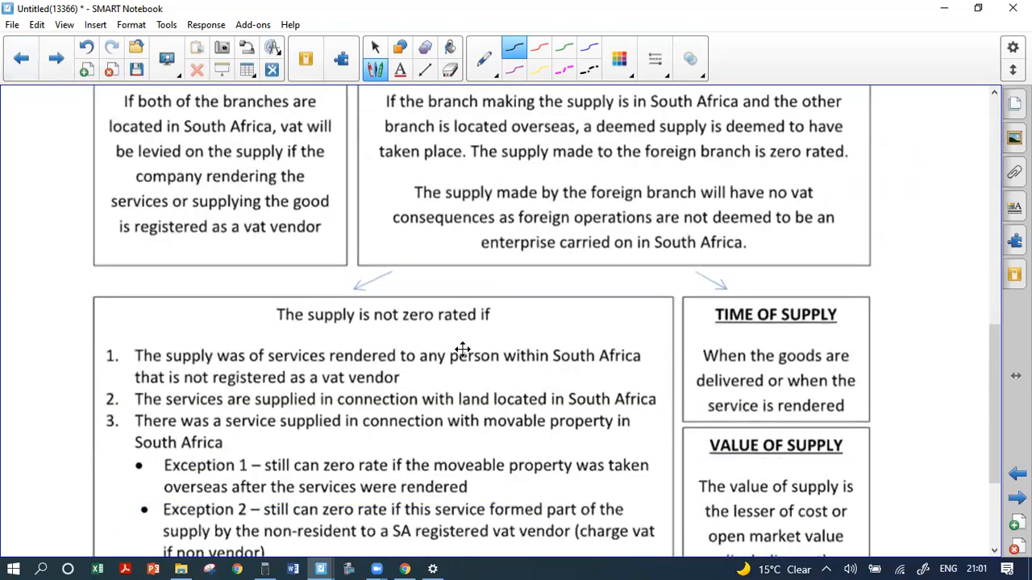
scroll(up, 3)
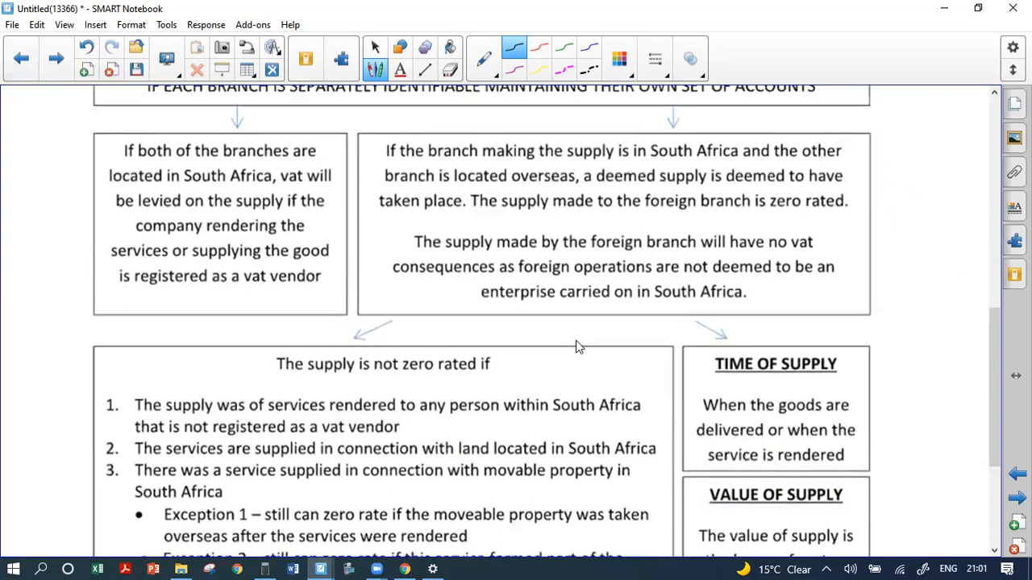
mouse_move(163, 196)
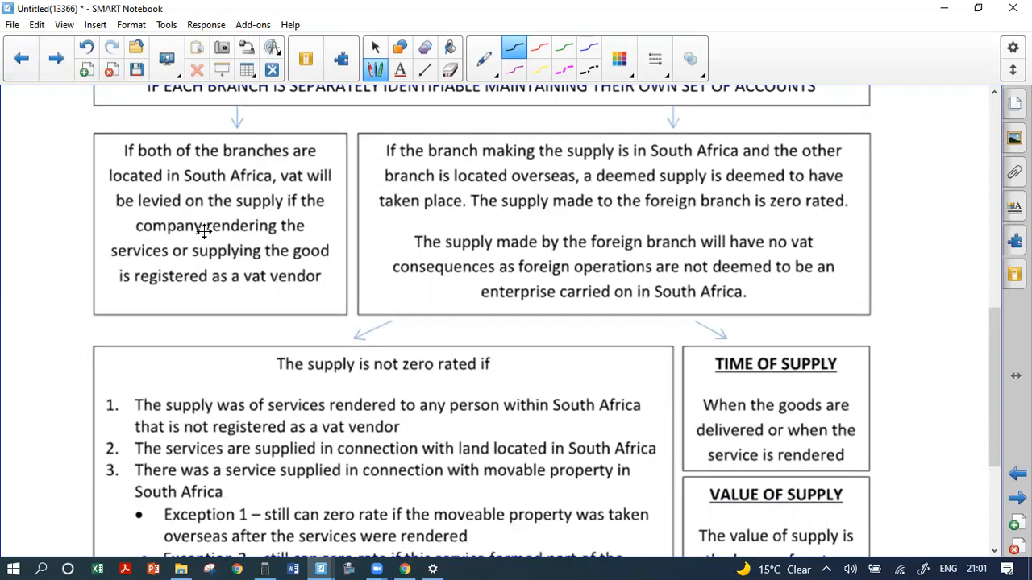
scroll(up, 3)
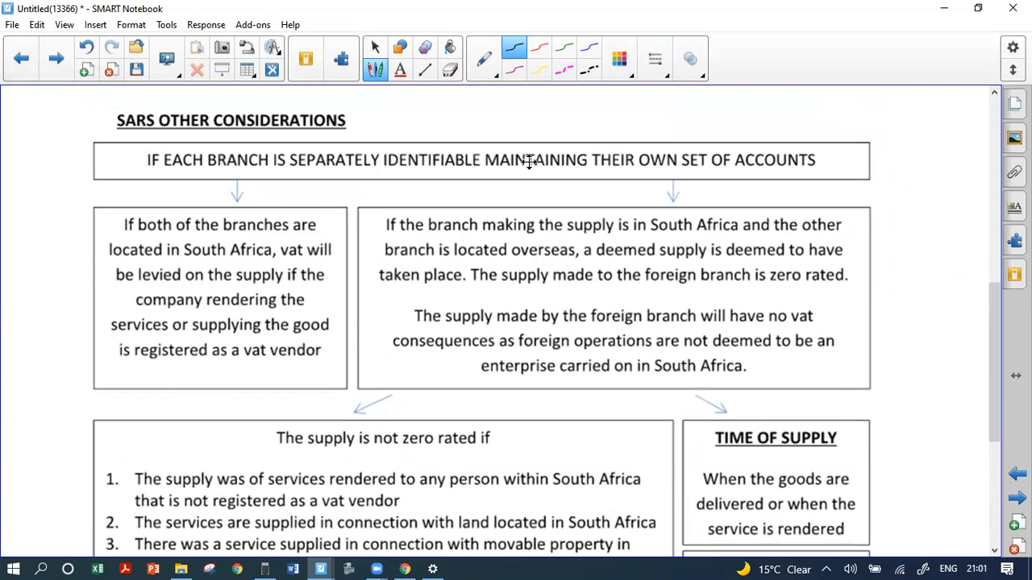
mouse_move(780, 159)
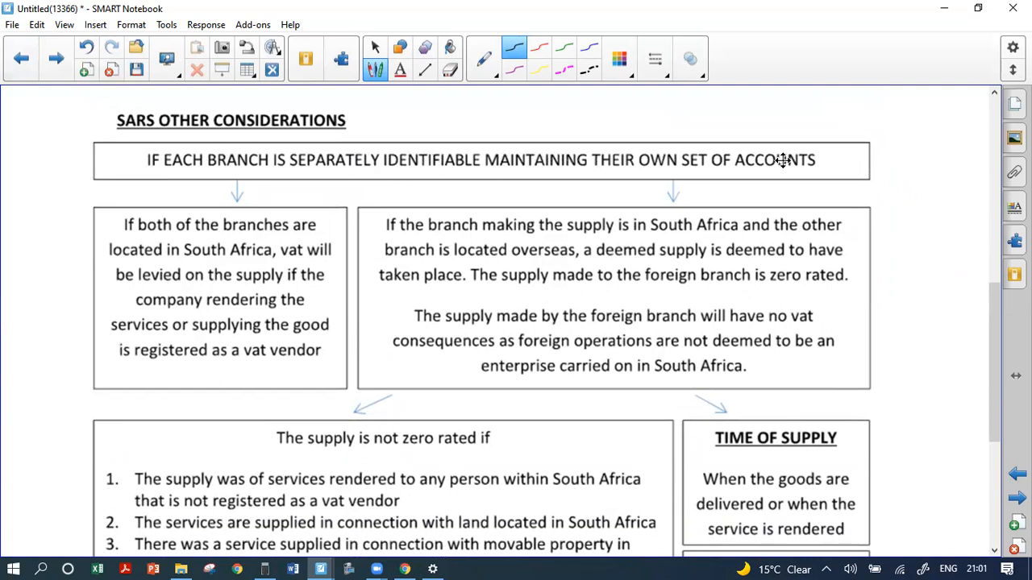
mouse_move(461, 122)
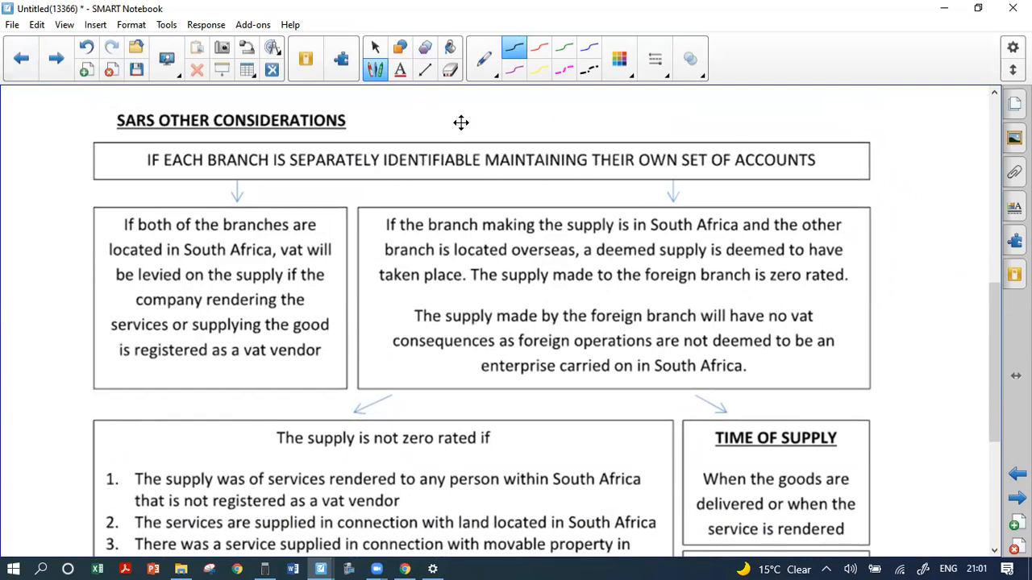
mouse_move(219, 255)
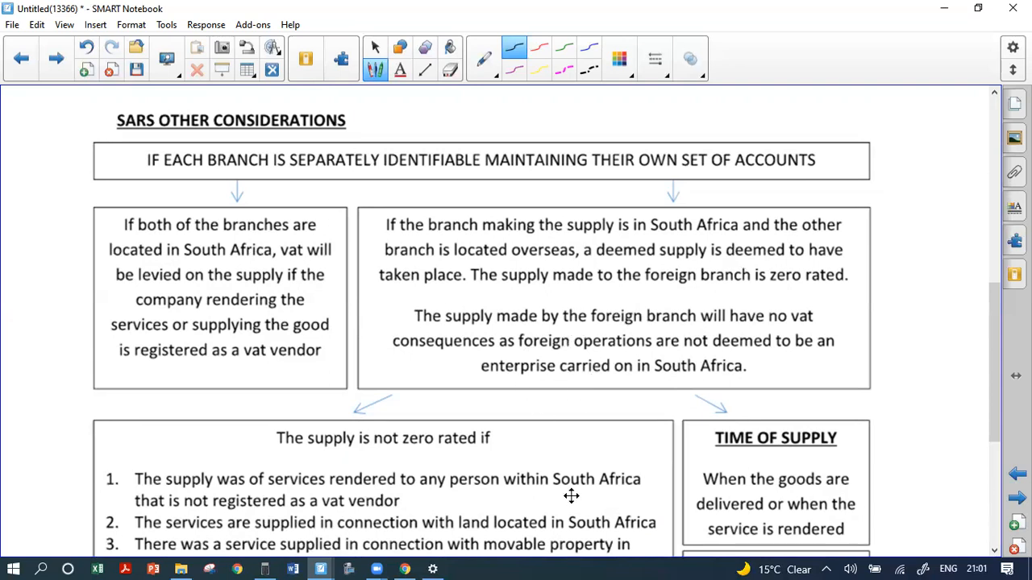
scroll(up, 3)
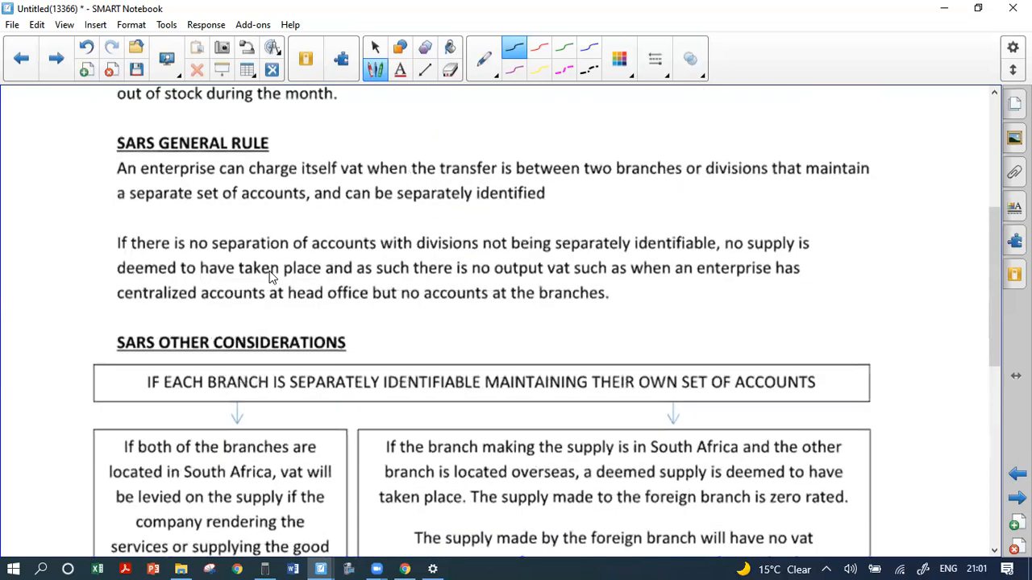
mouse_move(305, 251)
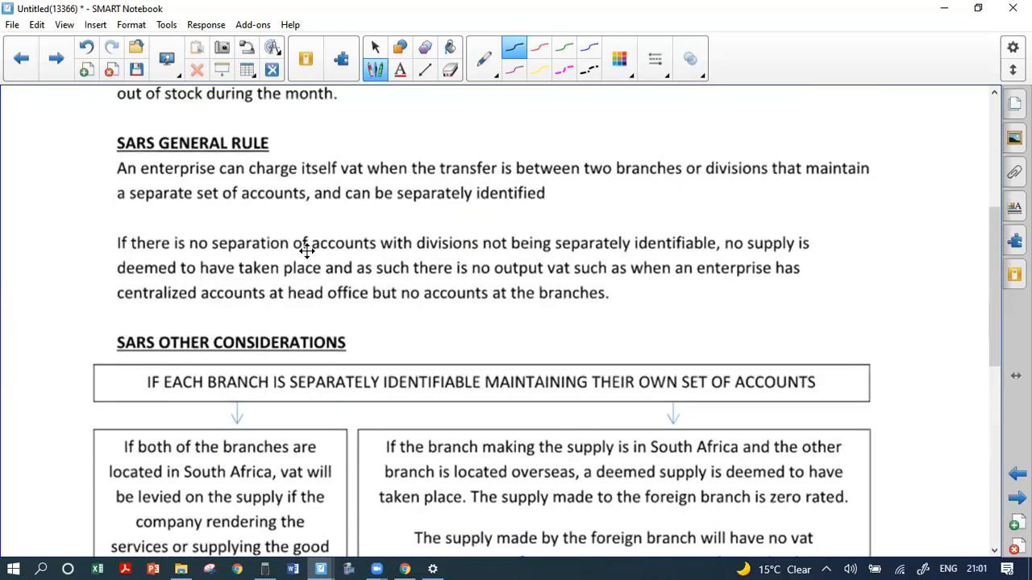
mouse_move(213, 201)
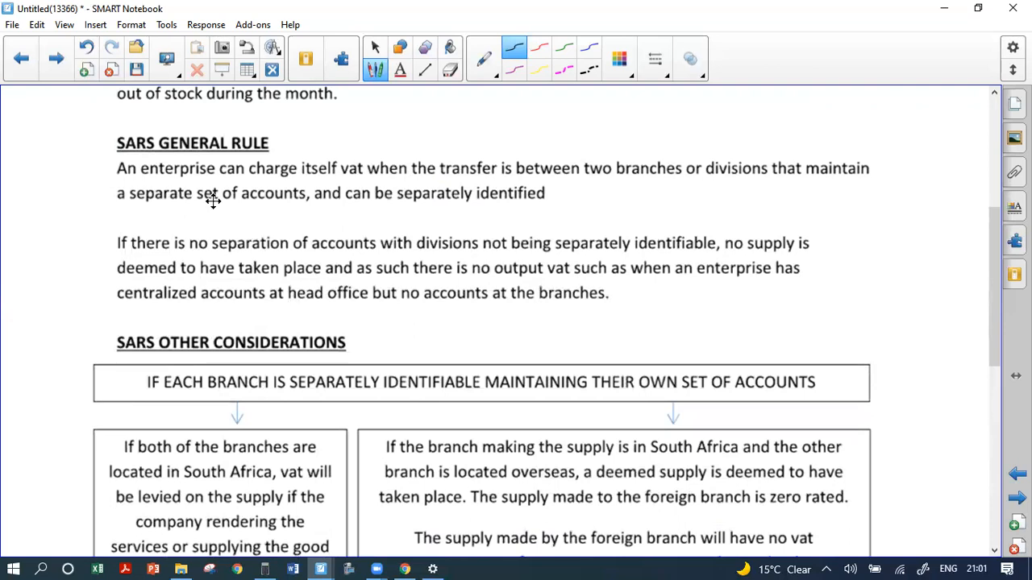
mouse_move(215, 191)
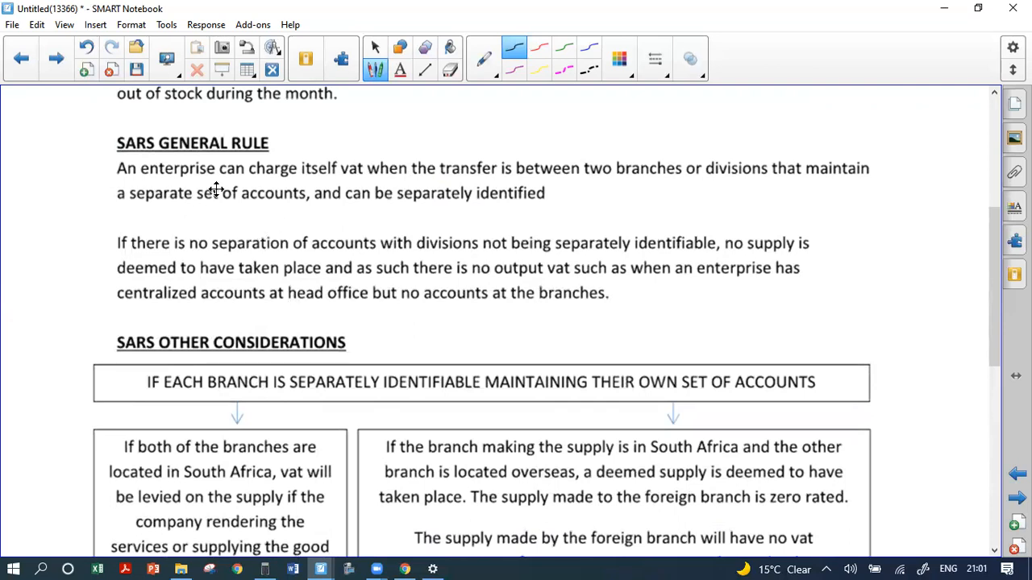
mouse_move(586, 42)
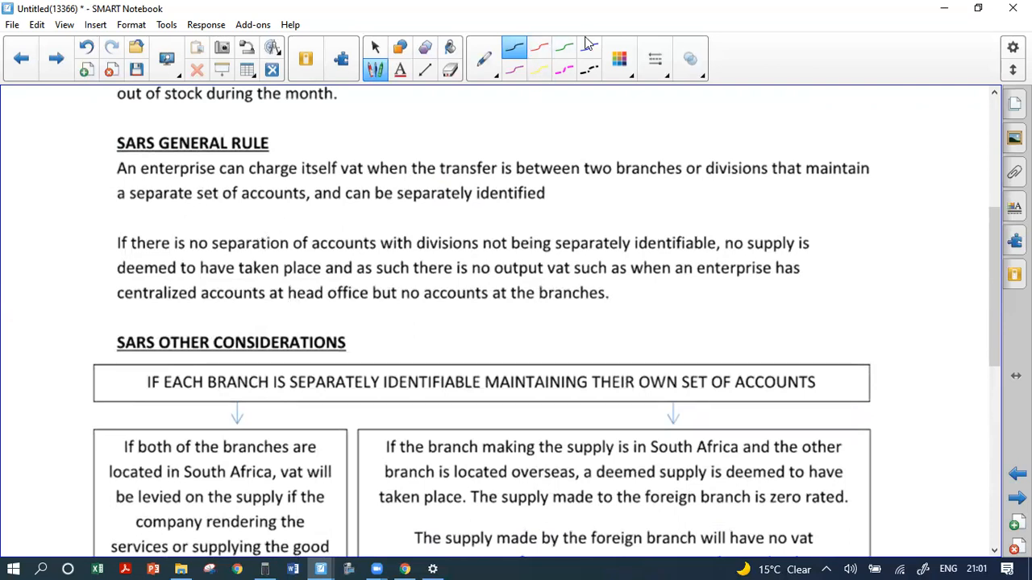